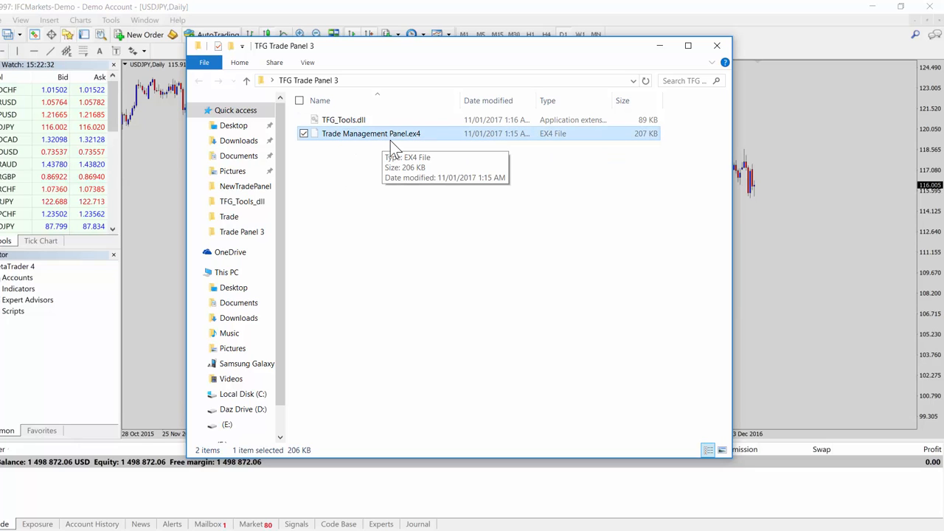
# Inspect TFG_Tools.dll's properties and version details in the TFG Trade Panel 3 folder
pyautogui.click(362, 200)
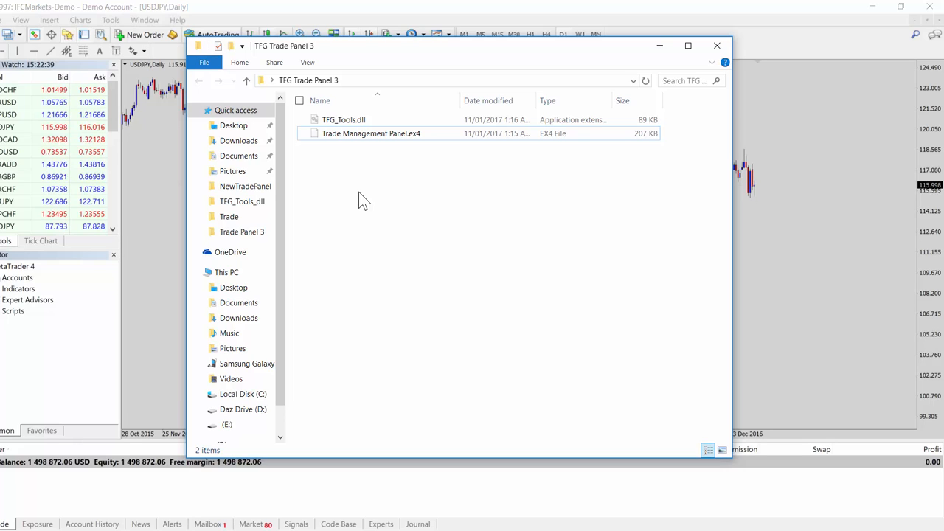
pyautogui.click(343, 119)
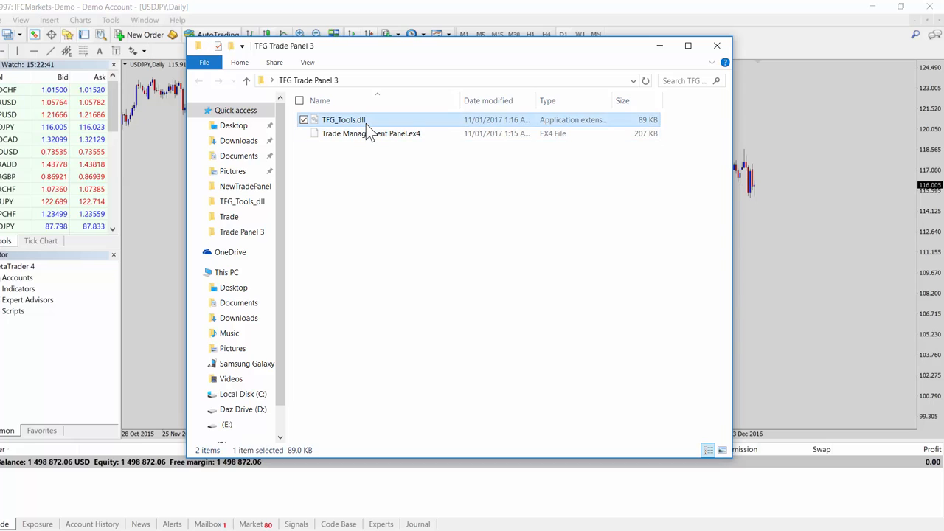
pyautogui.click(371, 133)
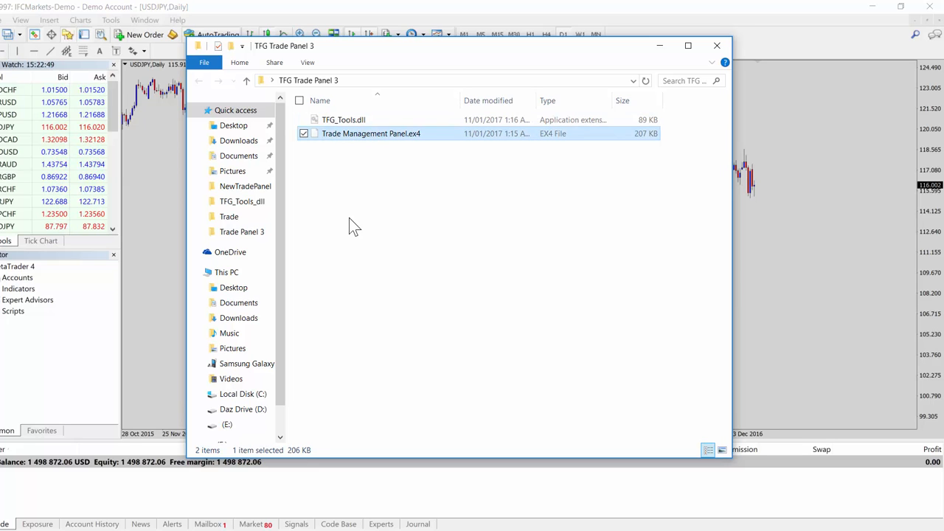
pyautogui.click(342, 120)
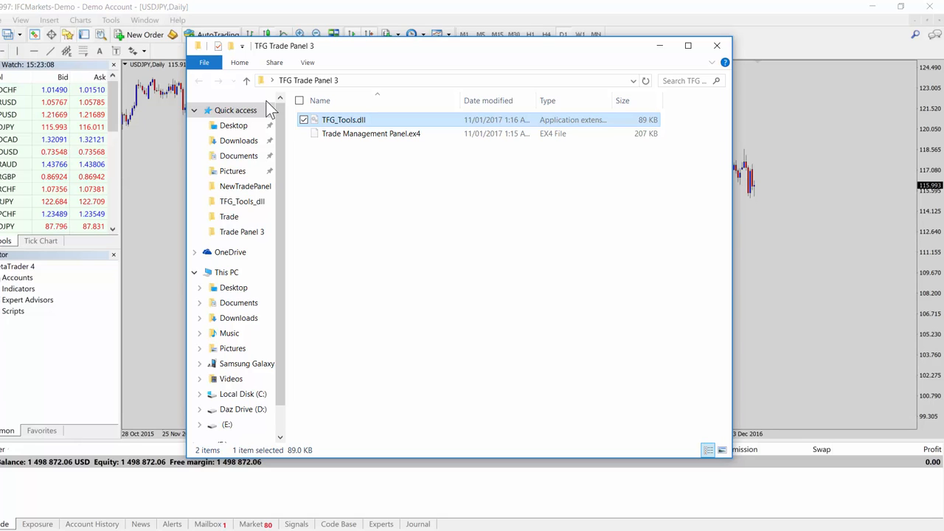
pyautogui.rightClick(343, 119)
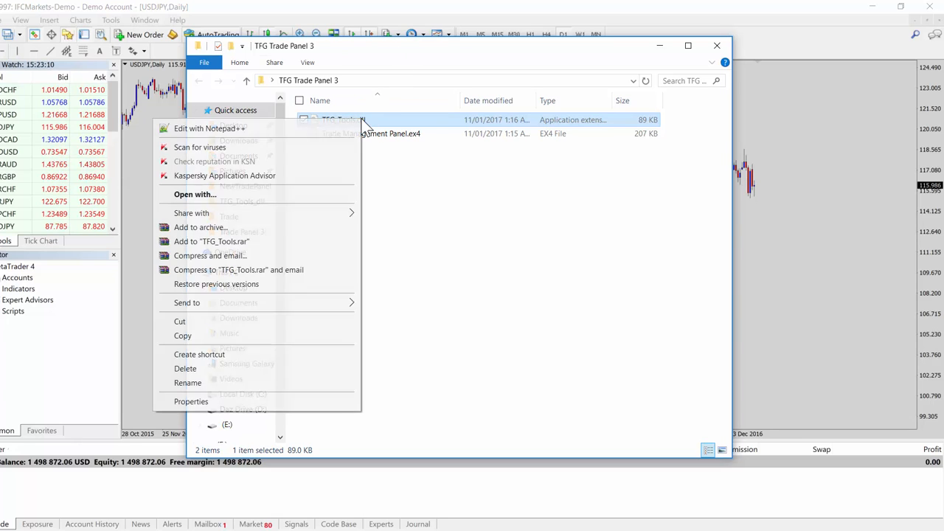
pyautogui.moveTo(277, 404)
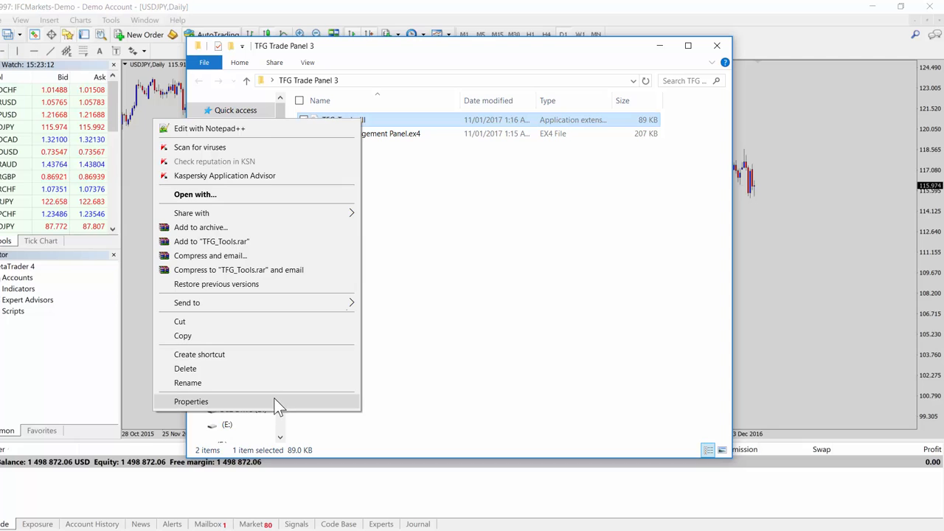
pyautogui.click(191, 401)
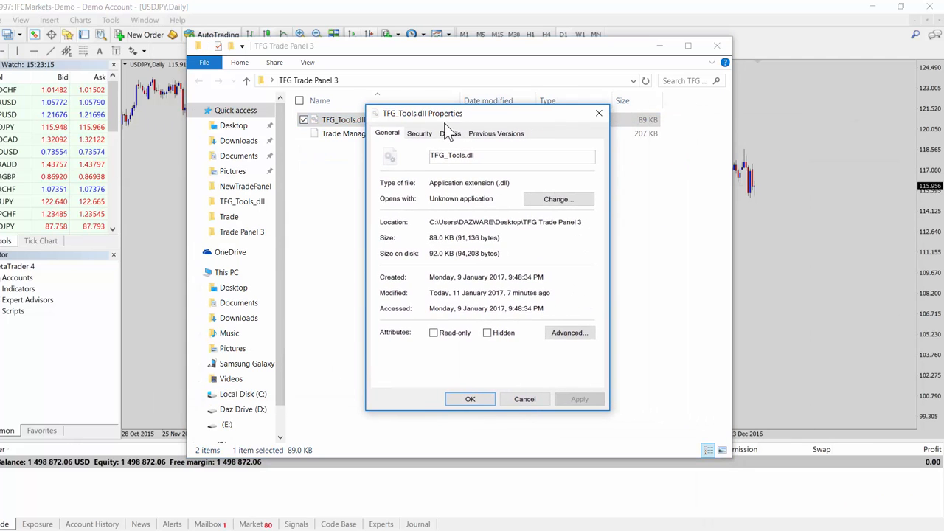
pyautogui.click(450, 133)
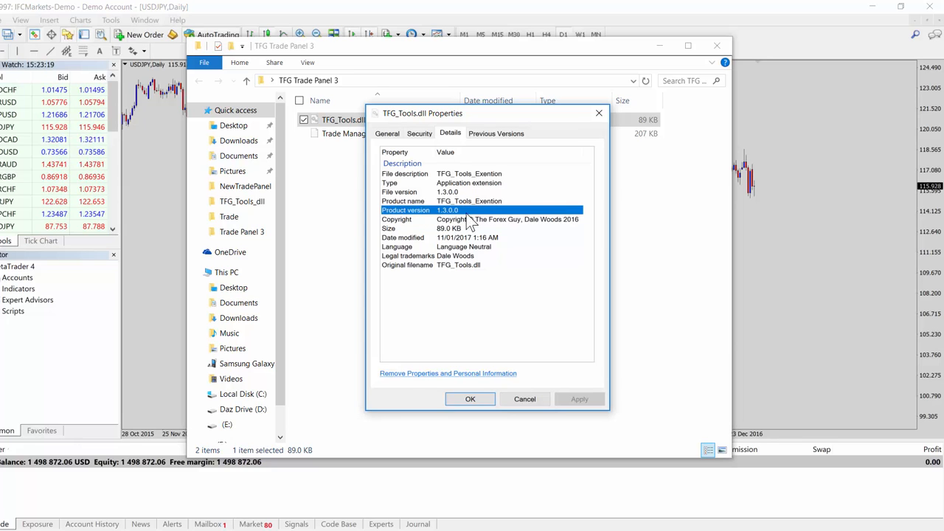
pyautogui.moveTo(597, 115)
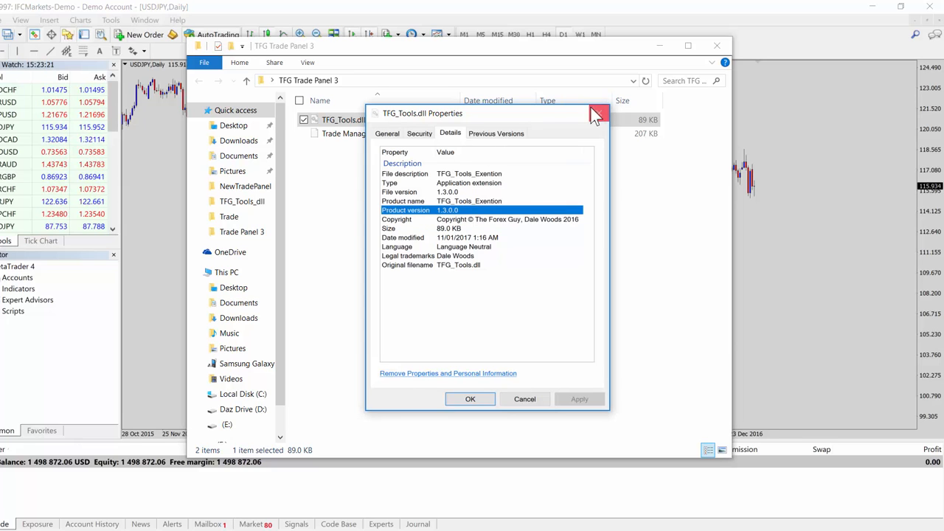
pyautogui.click(597, 115)
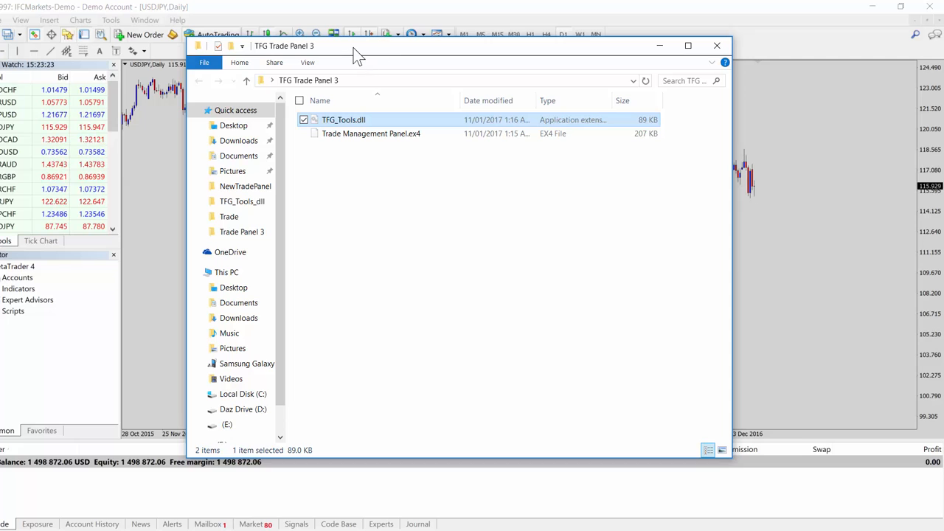
# Navigate into MetaTrader 4's MQL4\Libraries folder to receive TFG_Tools.dll
pyautogui.click(717, 44)
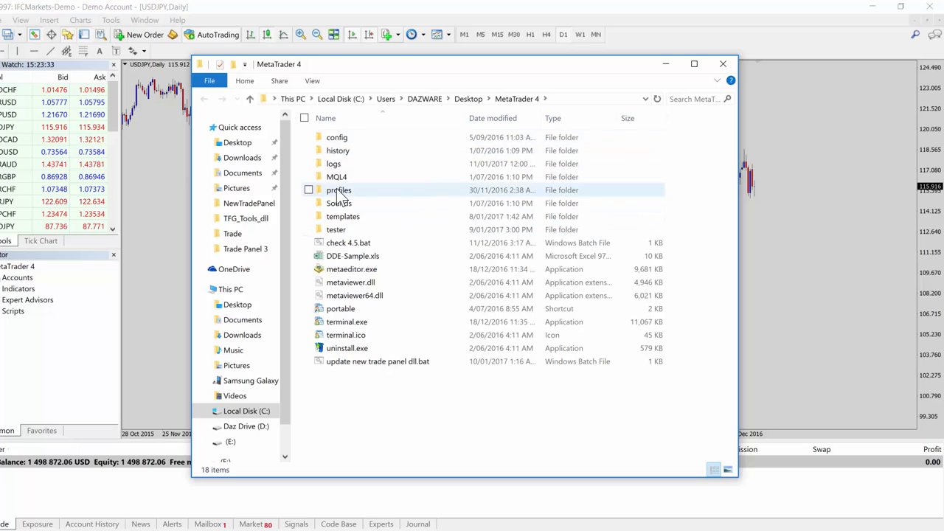
pyautogui.click(336, 177)
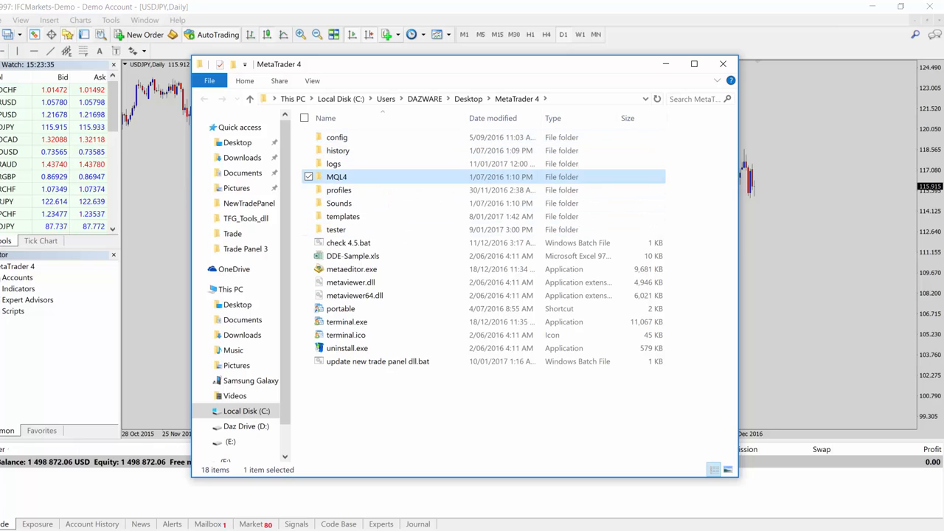
pyautogui.doubleClick(336, 177)
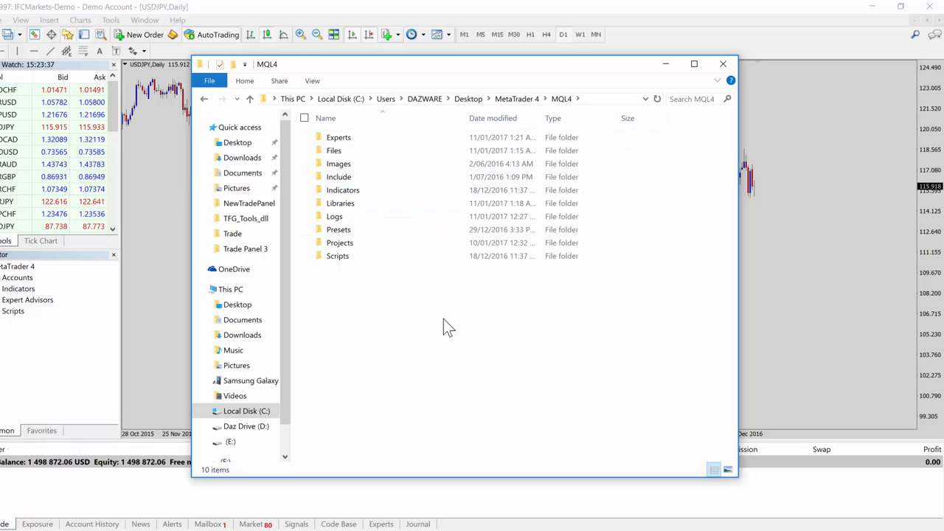
pyautogui.click(339, 204)
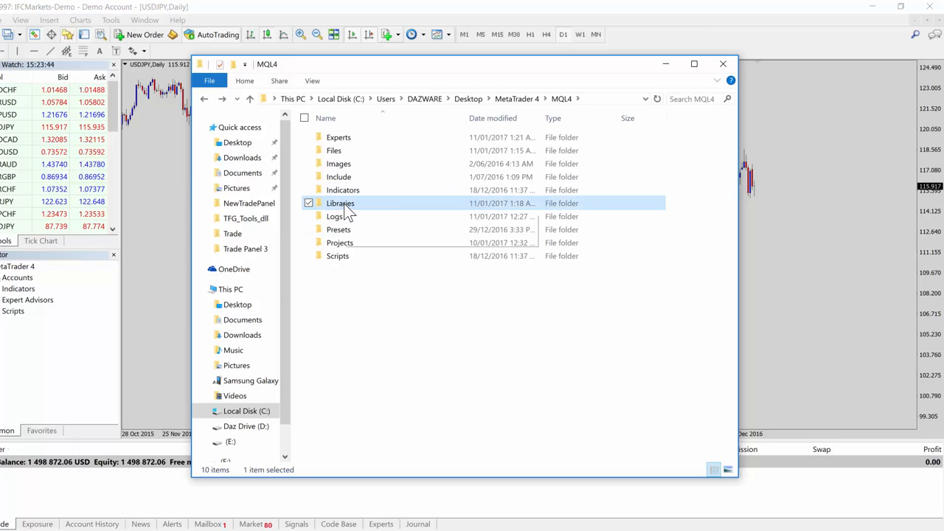
pyautogui.doubleClick(339, 204)
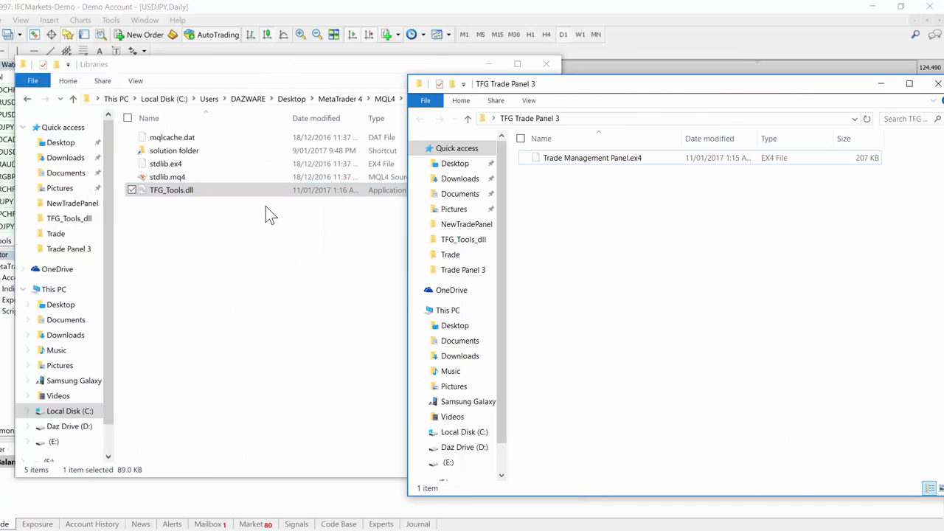
pyautogui.moveTo(136, 214)
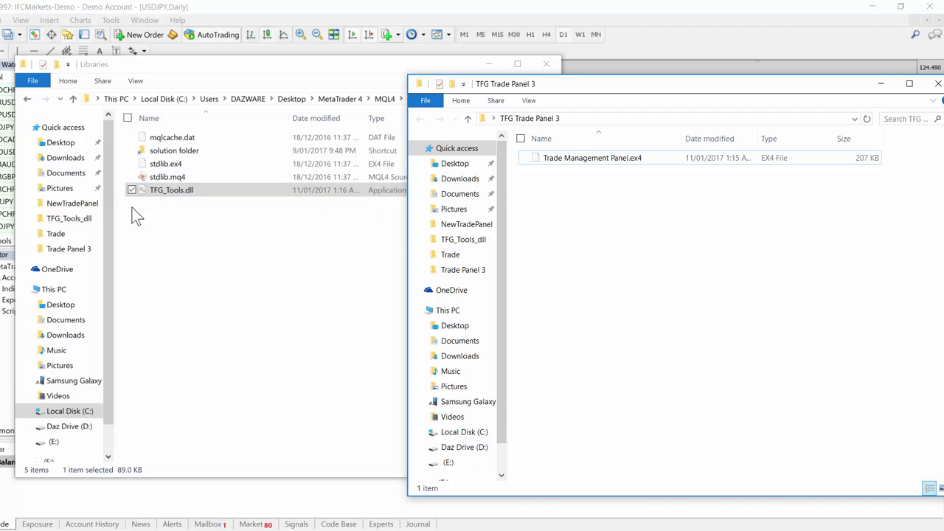
pyautogui.moveTo(174, 219)
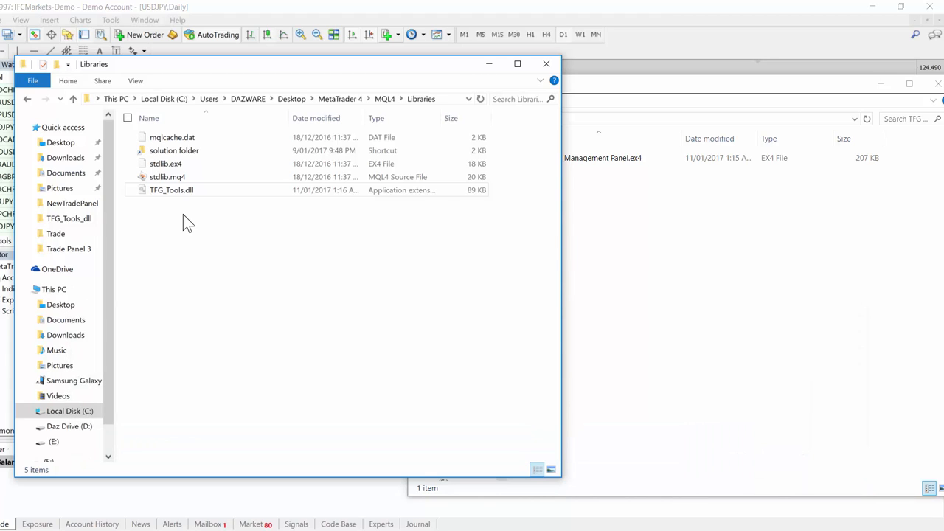
pyautogui.moveTo(28, 103)
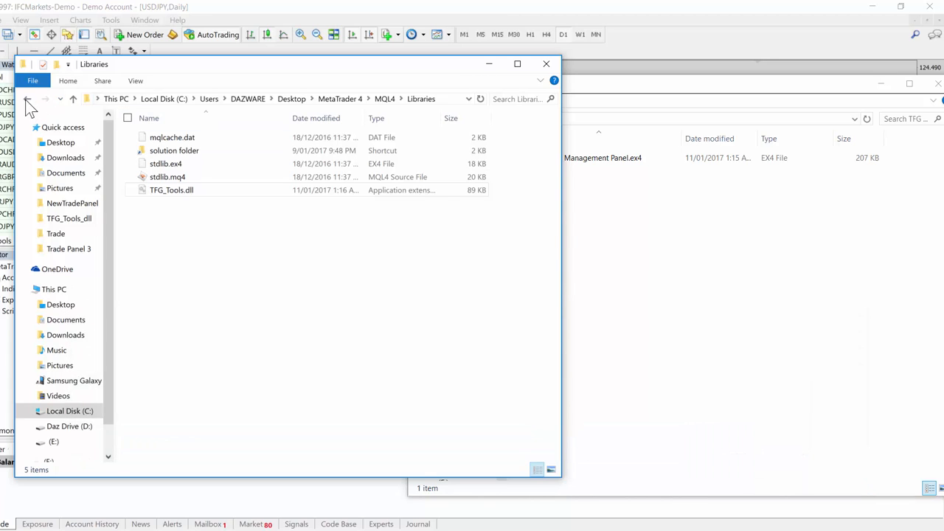
# Go back to MQL4, enter Experts and move Trade Management Panel.ex4 into it
pyautogui.click(27, 98)
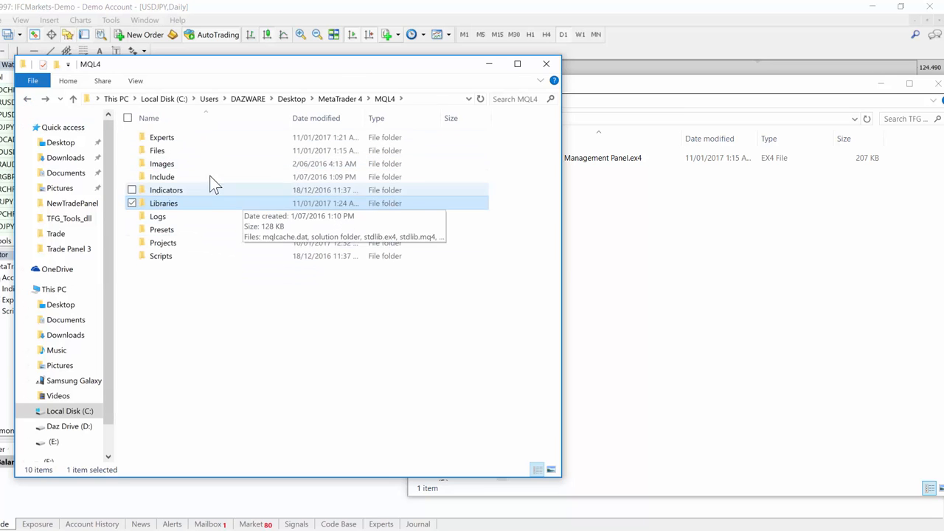
pyautogui.doubleClick(163, 136)
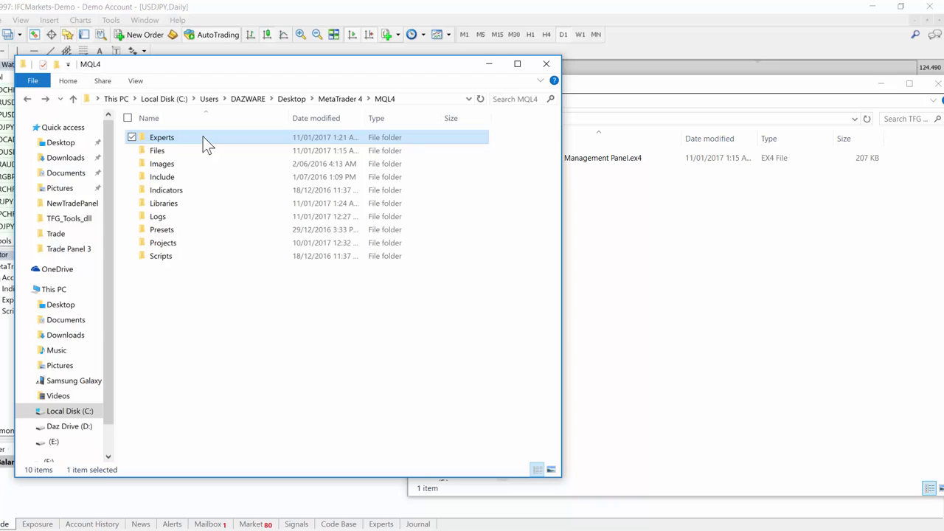
pyautogui.moveTo(177, 177)
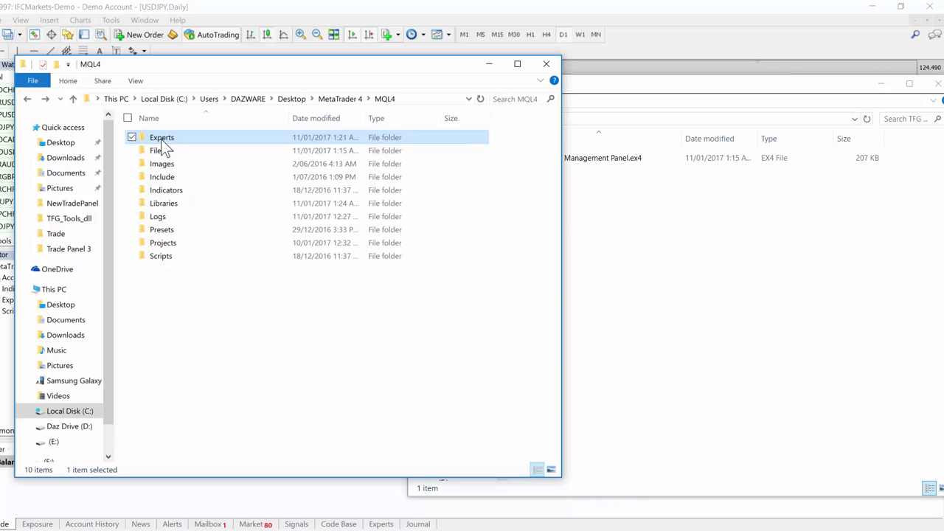
pyautogui.moveTo(189, 155)
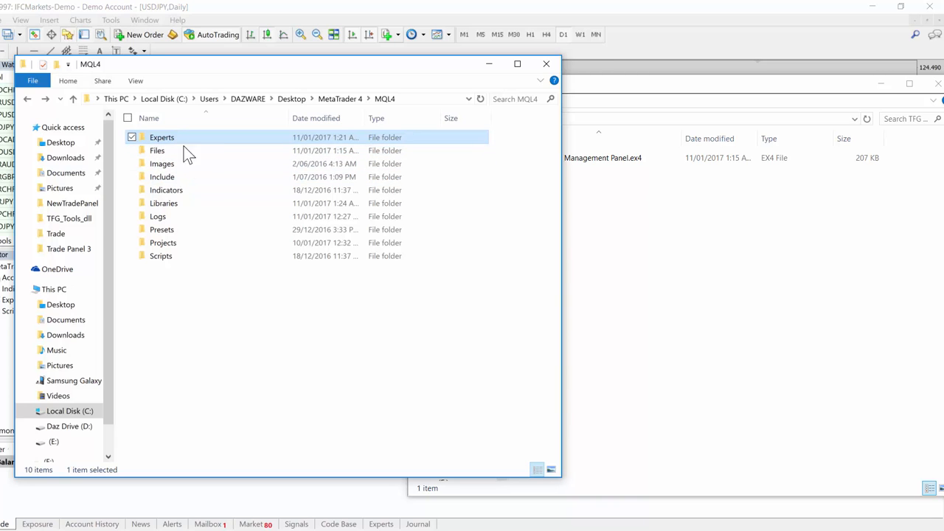
pyautogui.moveTo(199, 215)
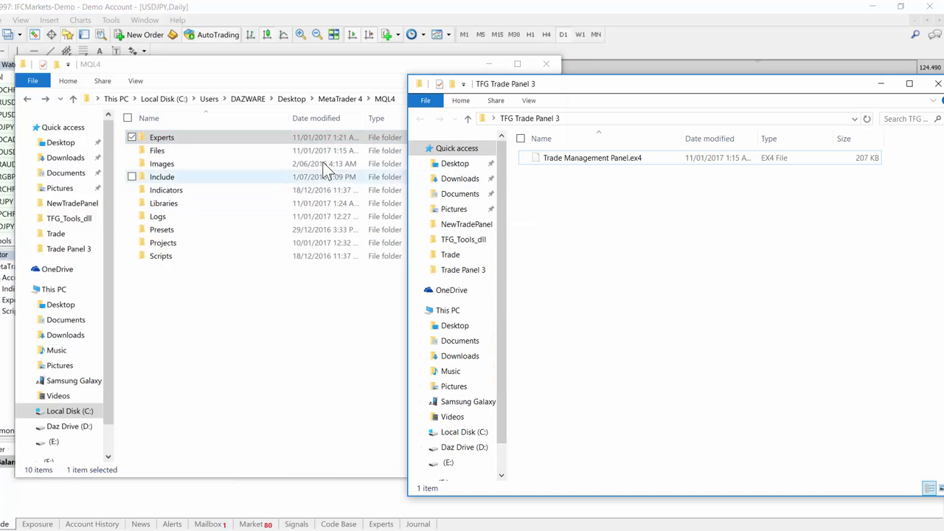
pyautogui.doubleClick(163, 136)
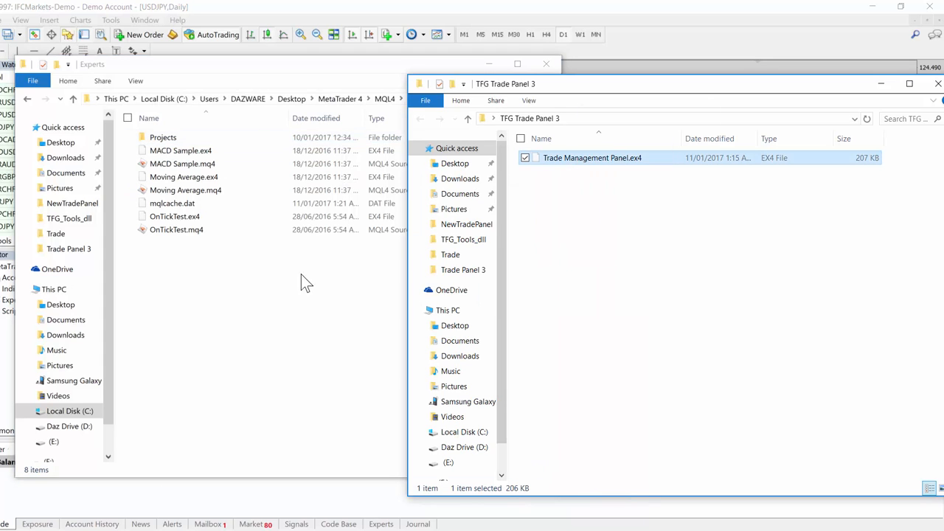
pyautogui.moveTo(593, 157); pyautogui.dragTo(198, 242)
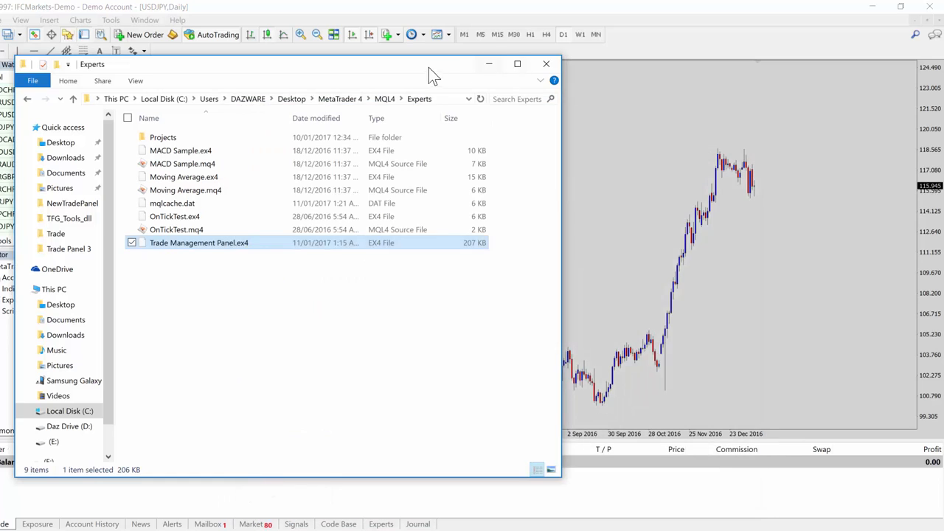
# Refresh the Navigator's Expert Advisors list so Trade Management Panel appears
pyautogui.click(546, 63)
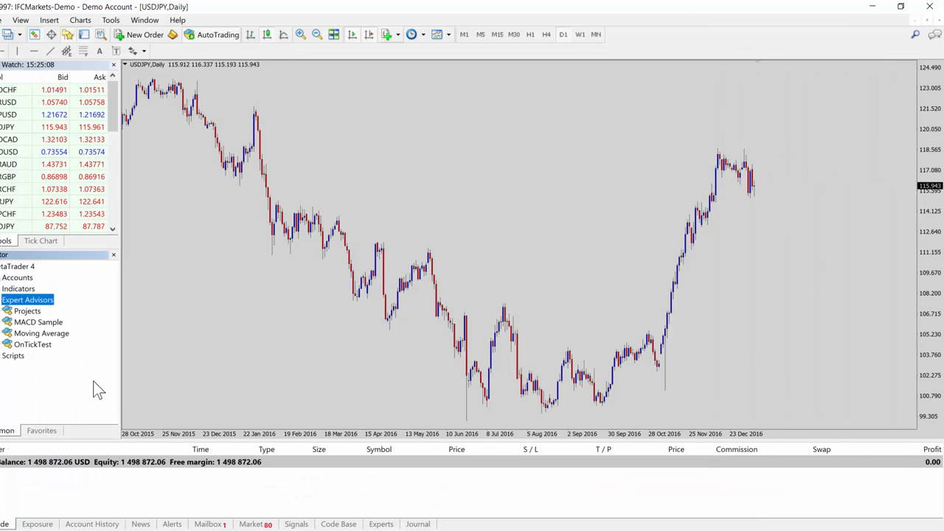
pyautogui.rightClick(26, 299)
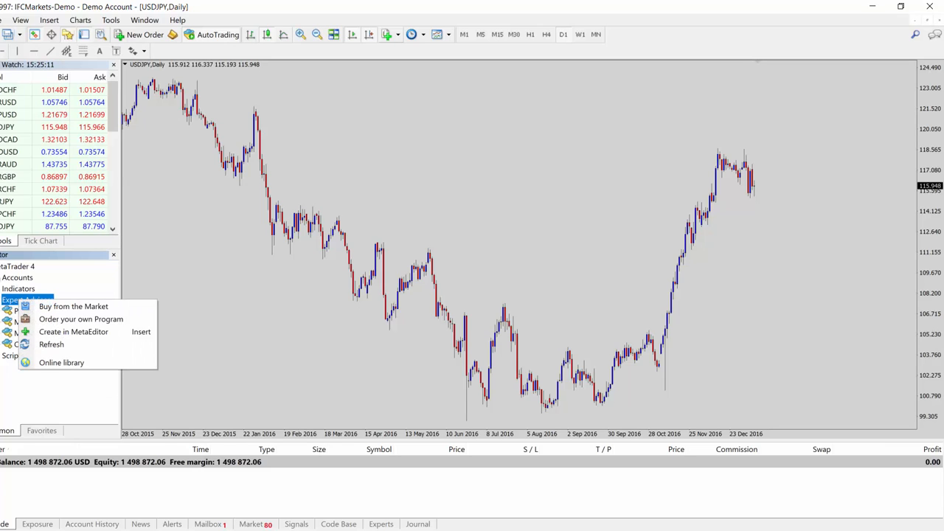
pyautogui.click(50, 345)
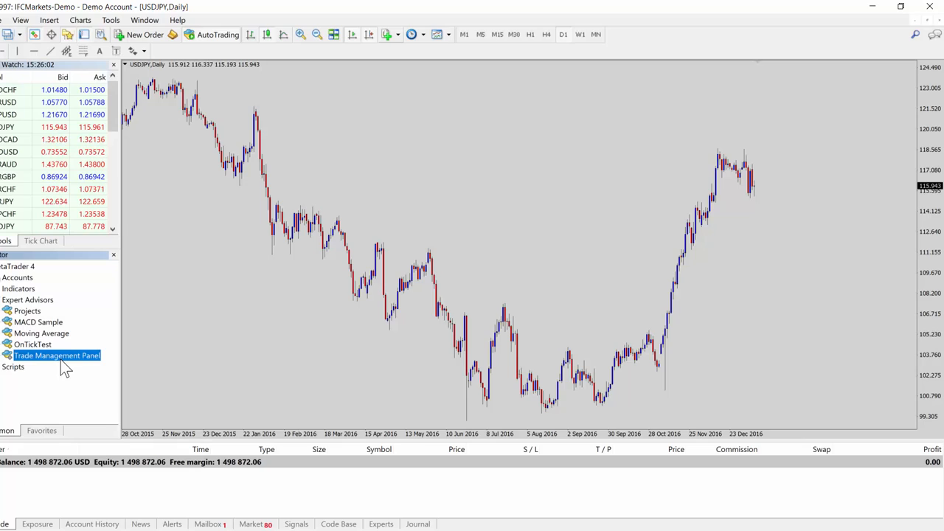
pyautogui.moveTo(342, 361)
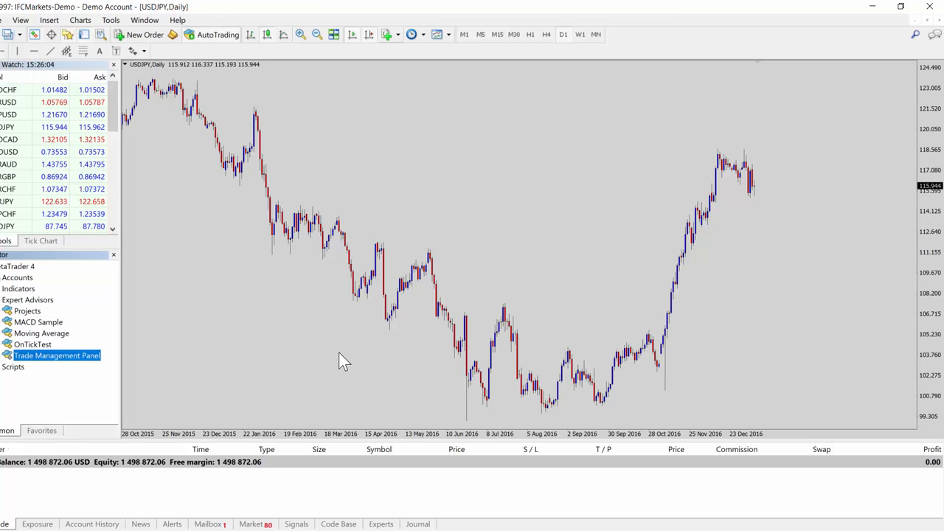
pyautogui.moveTo(431, 250)
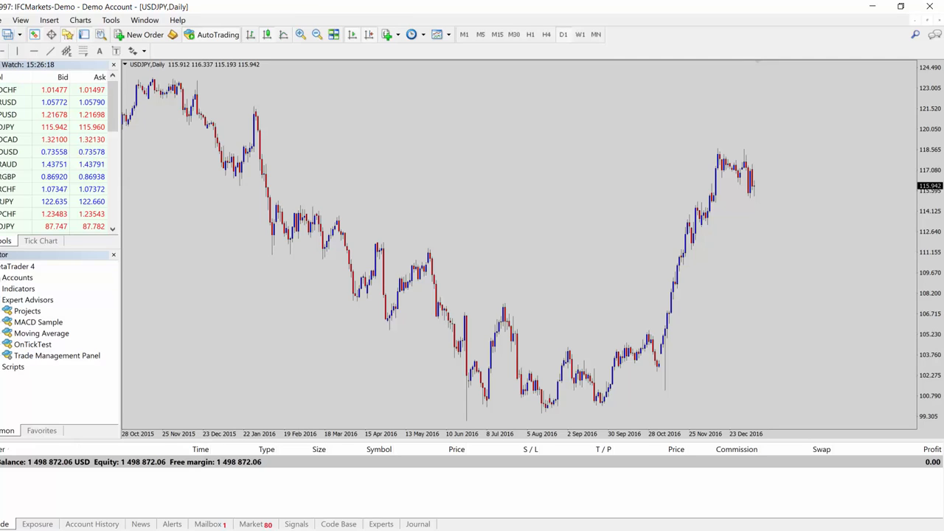
pyautogui.moveTo(145, 361)
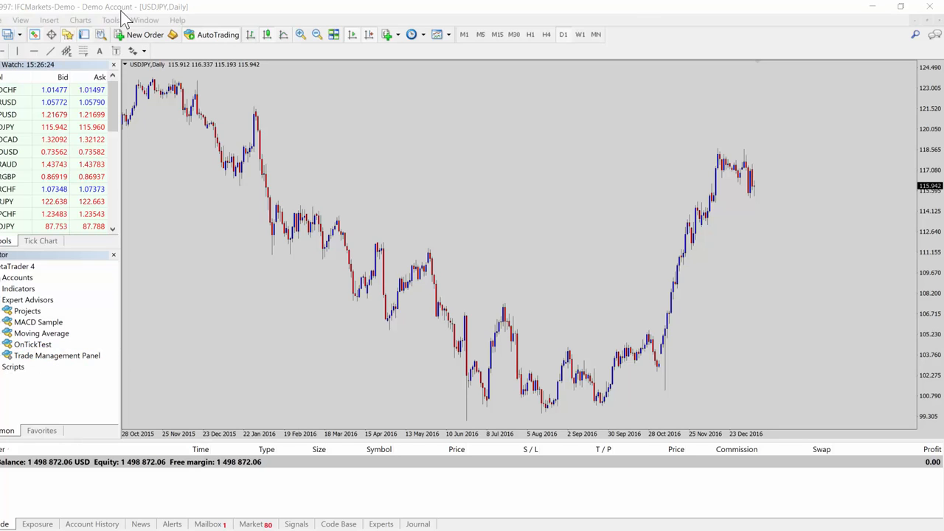
# In Options > Expert Advisors, keep Allow automated trading and Allow DLL imports enabled and confirm
pyautogui.click(109, 21)
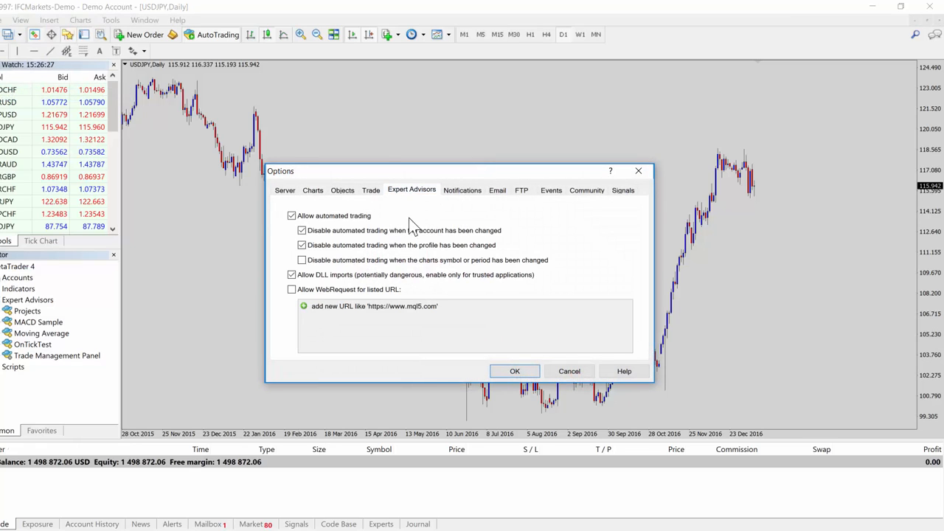
pyautogui.click(292, 215)
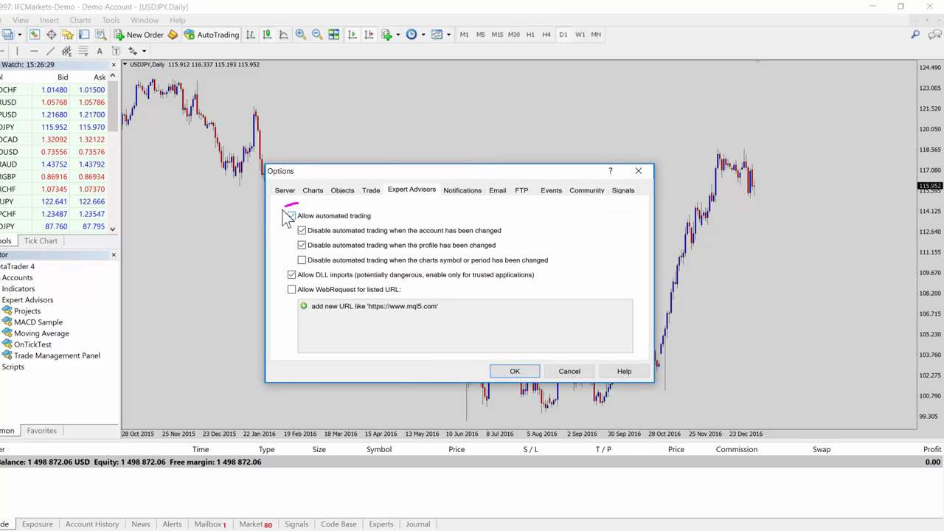
pyautogui.click(292, 216)
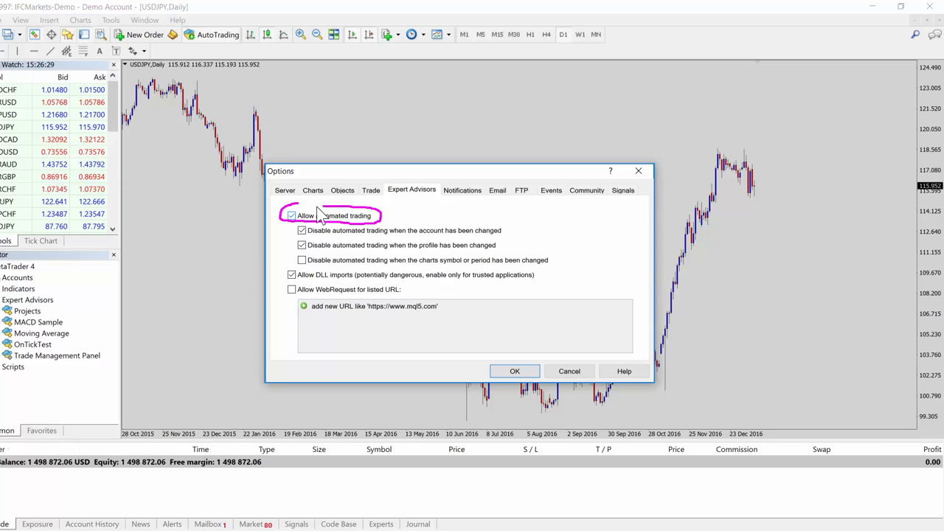
pyautogui.moveTo(360, 254)
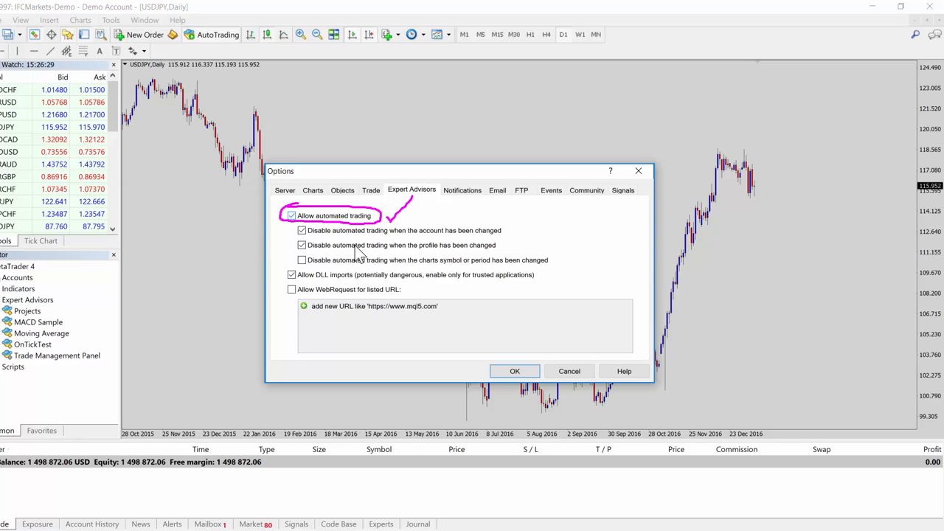
pyautogui.moveTo(309, 294)
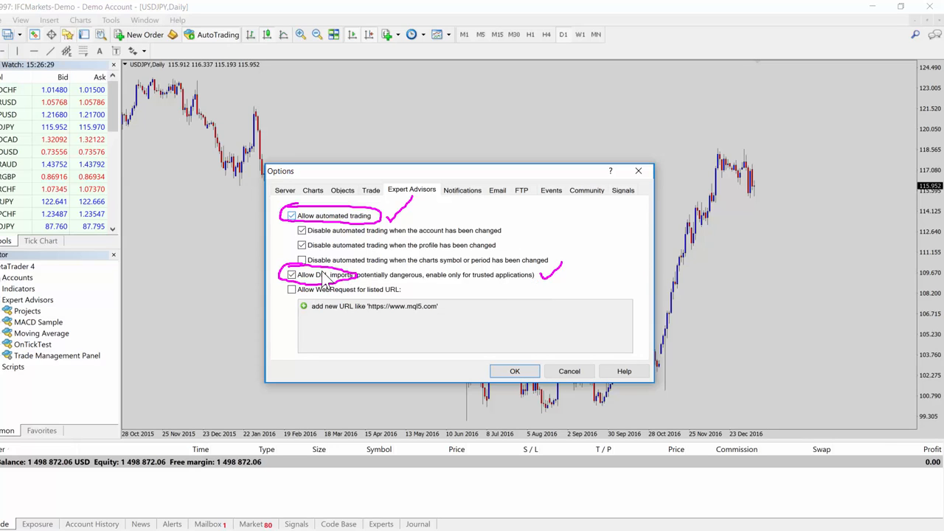
pyautogui.moveTo(378, 289)
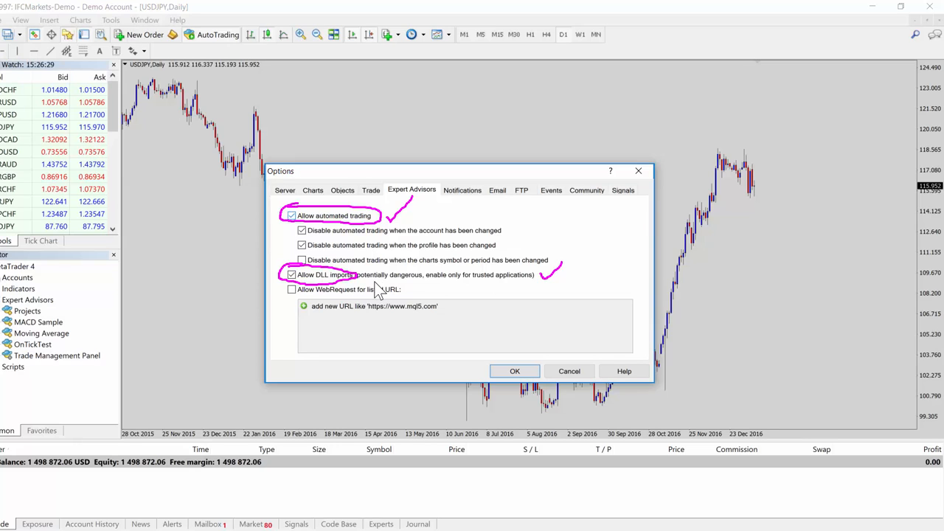
pyautogui.moveTo(363, 290)
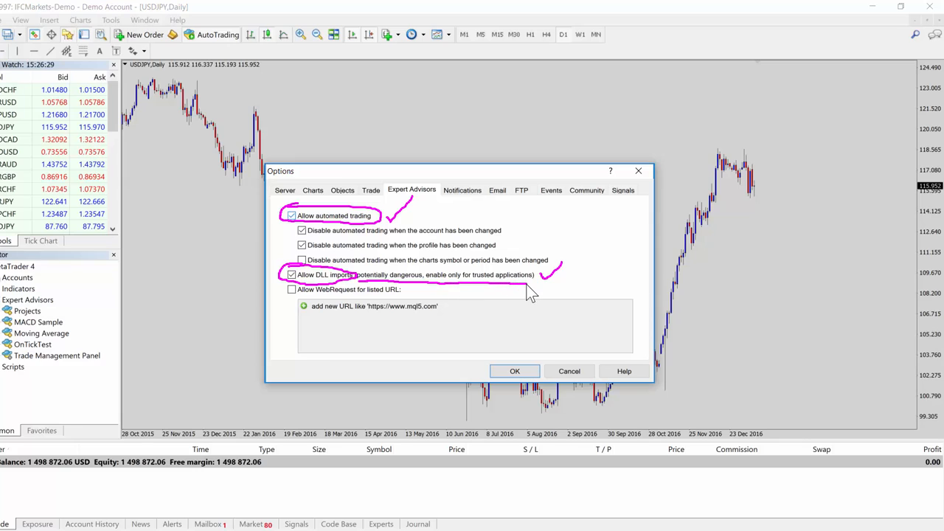
pyautogui.moveTo(543, 440)
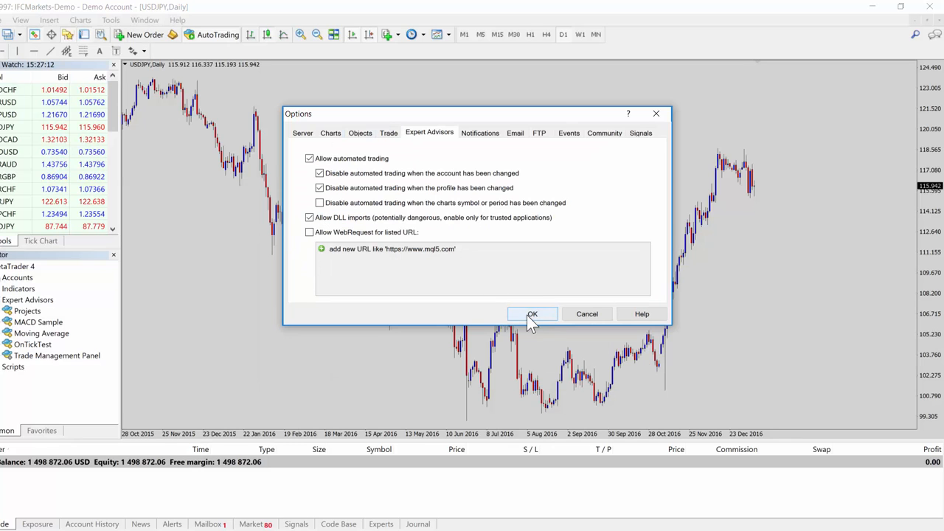
pyautogui.click(531, 313)
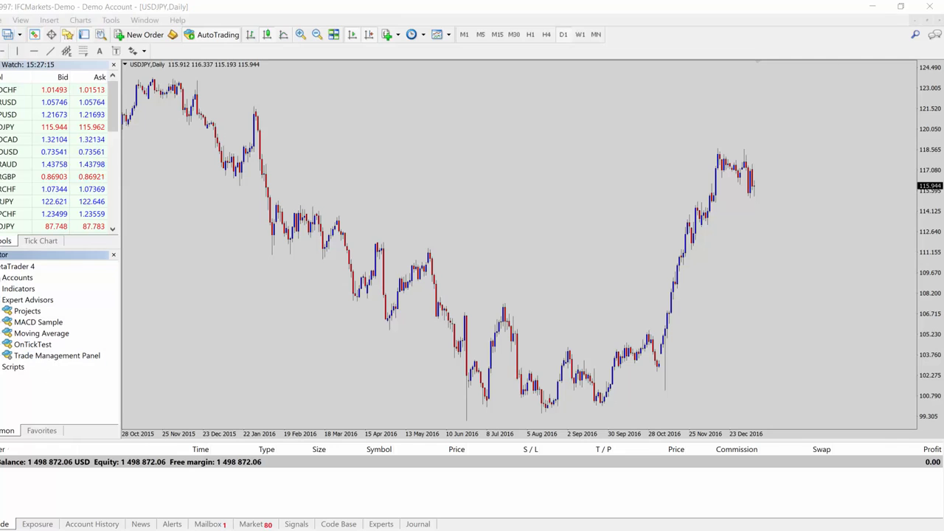
# Attach Trade Management Panel to the USDJPY chart, showing its 3.00 properties dialog
pyautogui.doubleClick(56, 356)
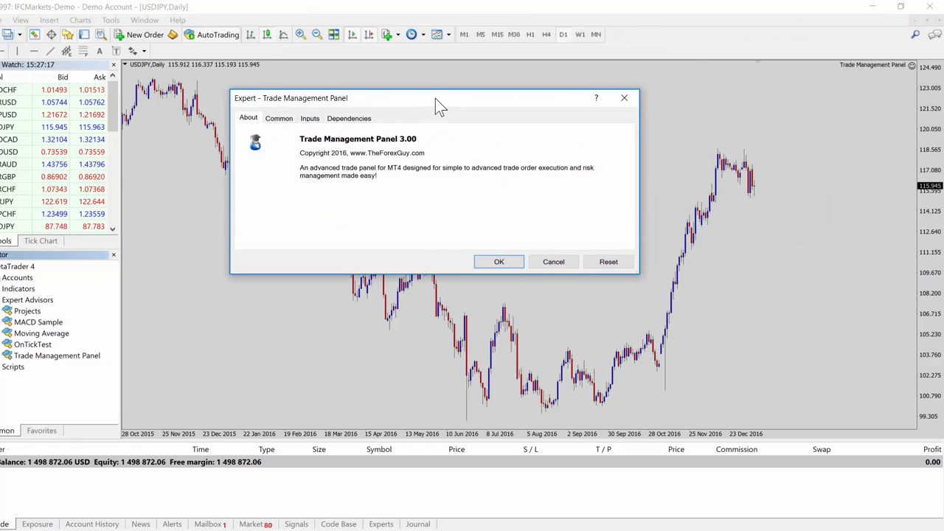
pyautogui.moveTo(410, 163)
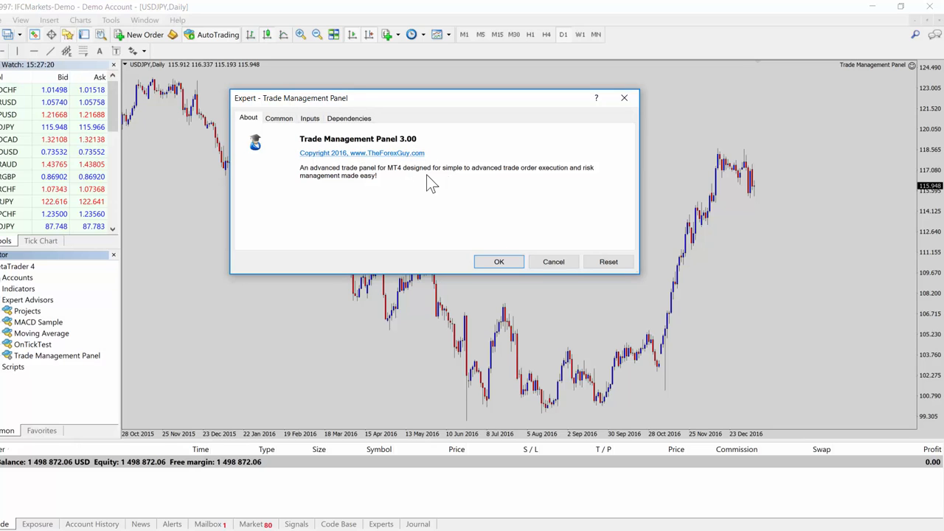
pyautogui.moveTo(439, 248)
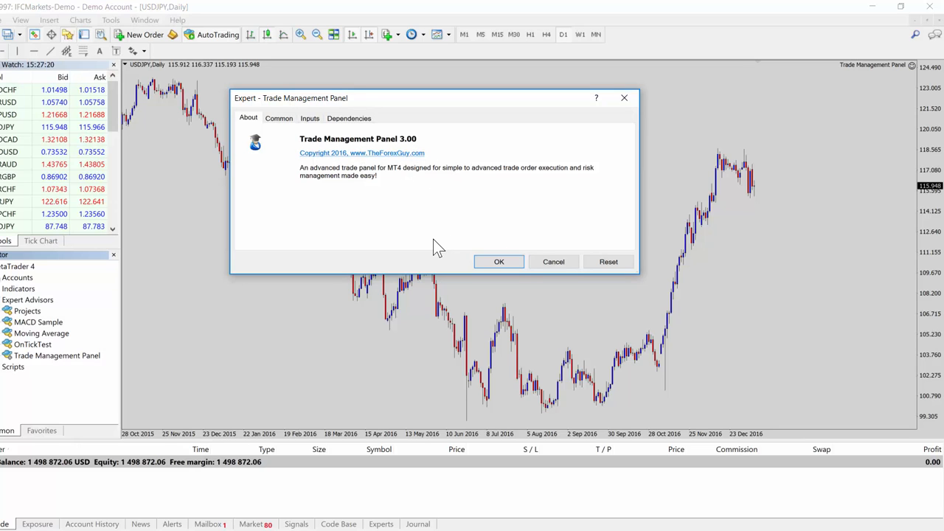
pyautogui.moveTo(395, 210)
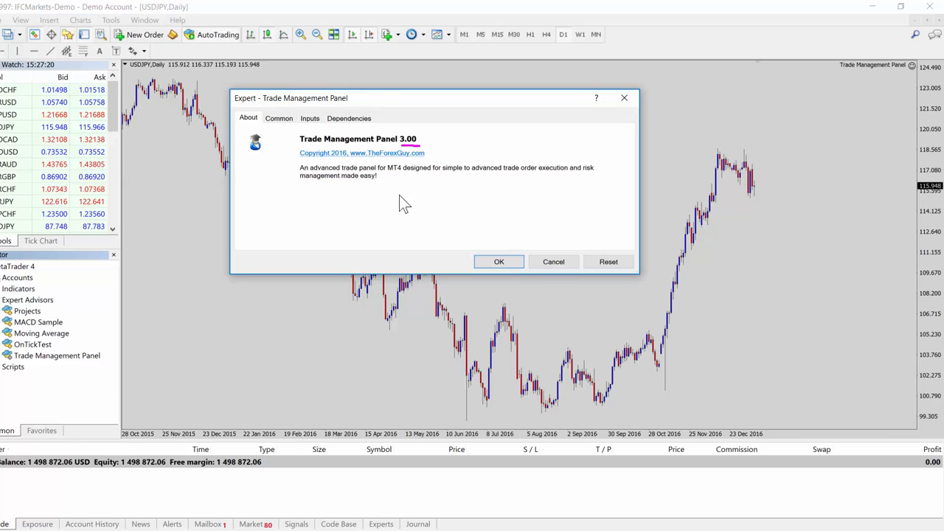
pyautogui.moveTo(399, 234)
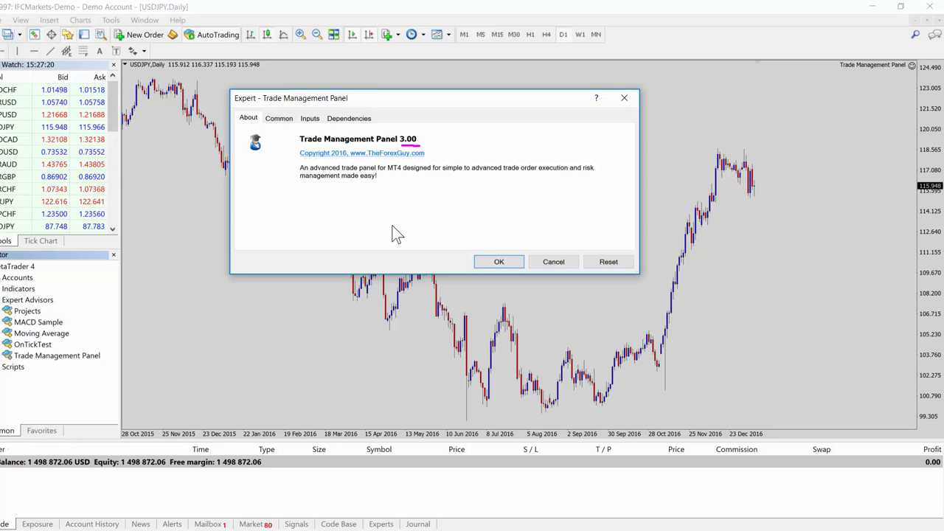
pyautogui.moveTo(416, 160)
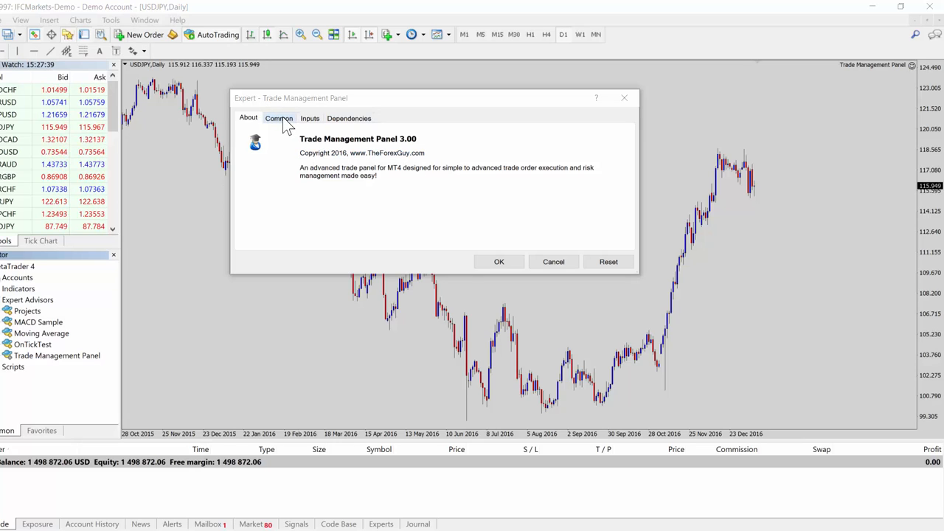
# Show the Common settings where Allow live trading and Allow DLL imports are ticked
pyautogui.click(279, 118)
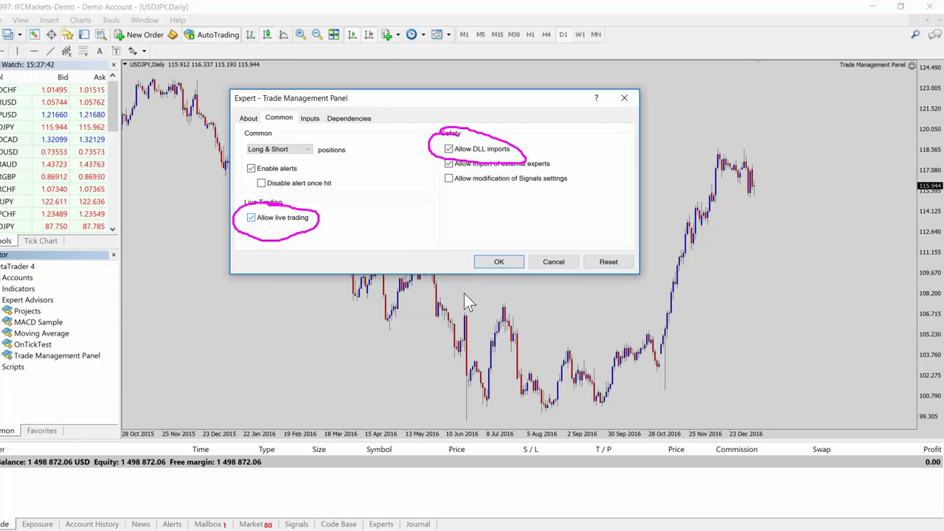
pyautogui.moveTo(139, 38)
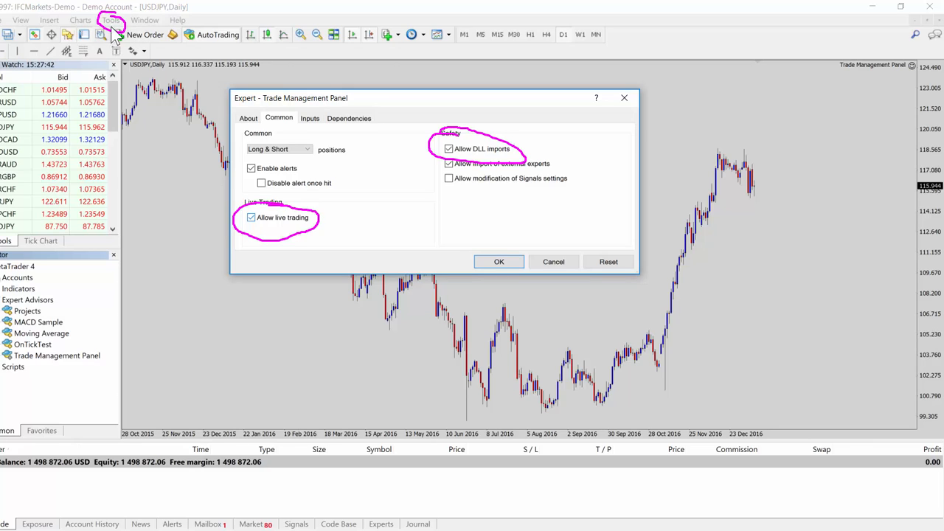
pyautogui.moveTo(490, 155)
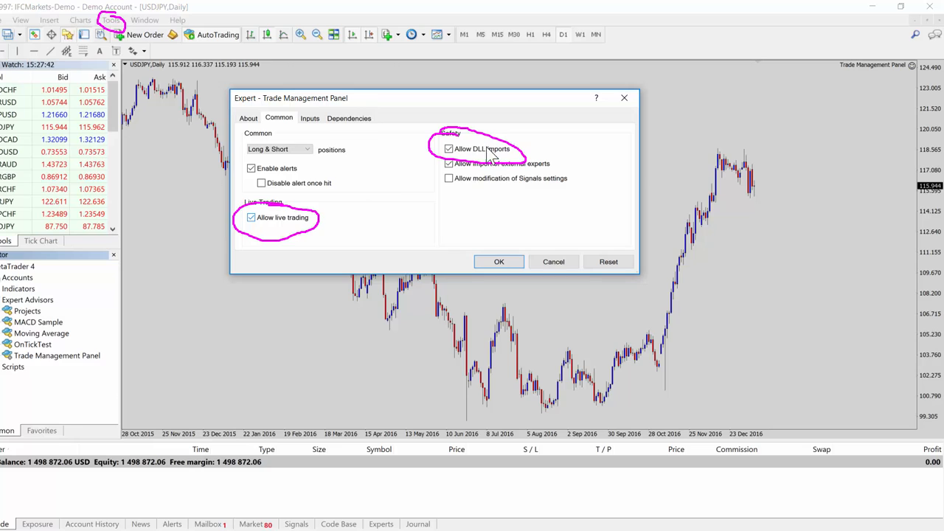
pyautogui.moveTo(259, 215)
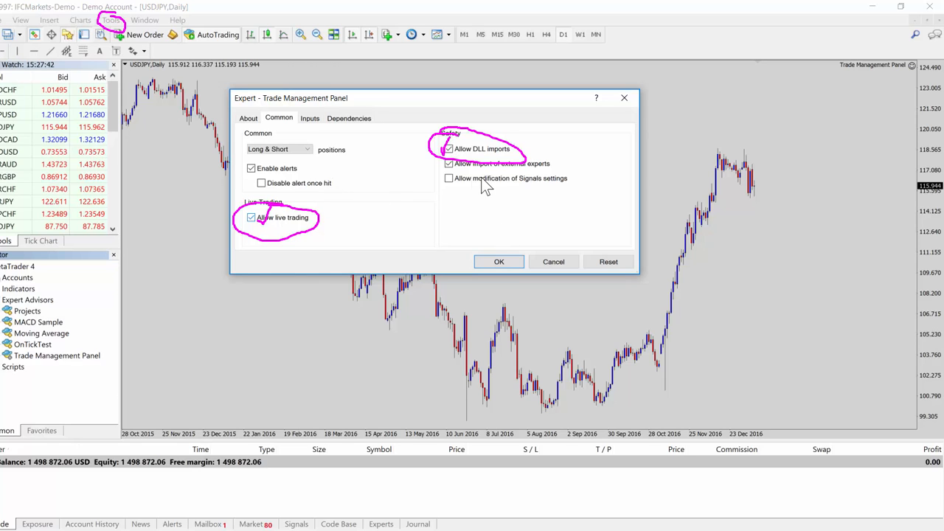
pyautogui.click(310, 118)
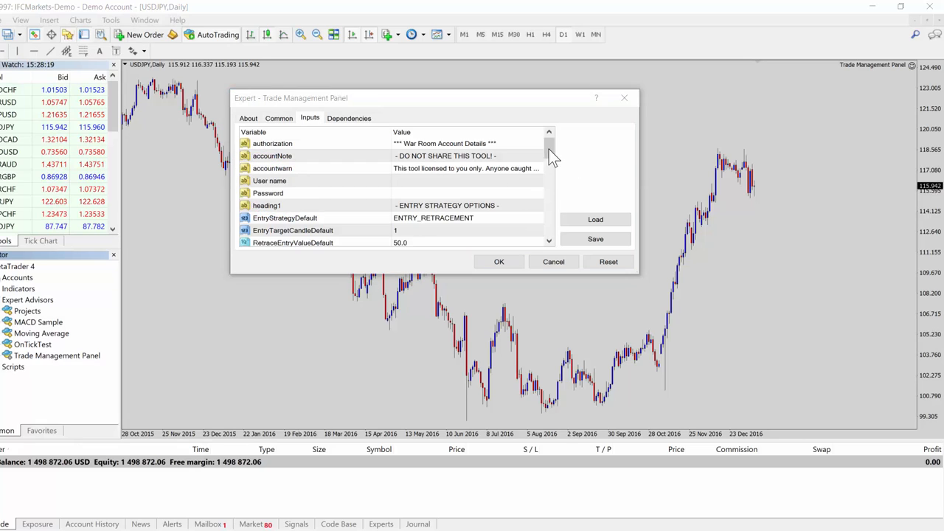
pyautogui.moveTo(384, 224)
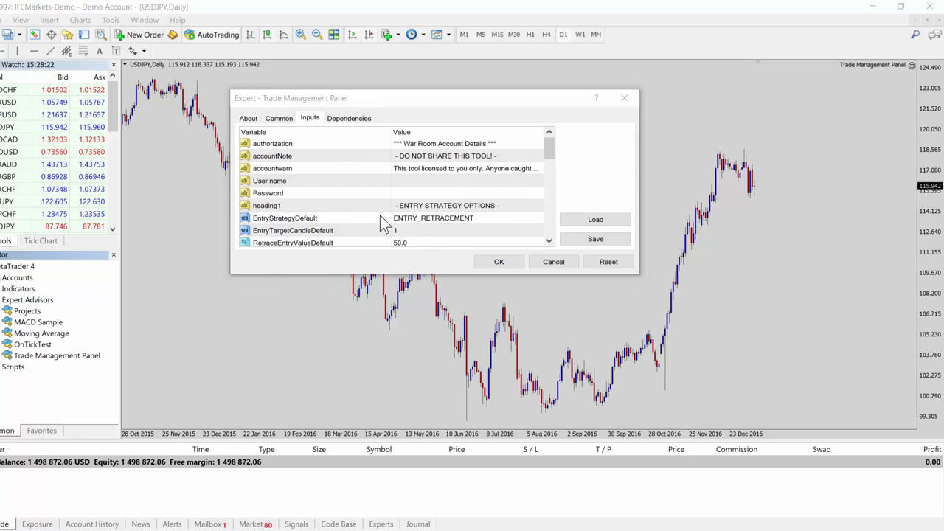
pyautogui.moveTo(283, 214)
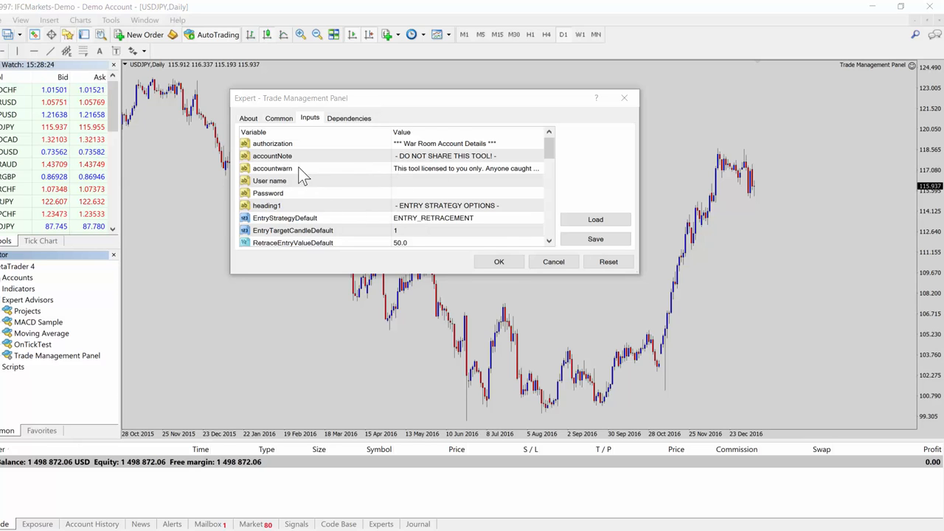
pyautogui.moveTo(362, 193)
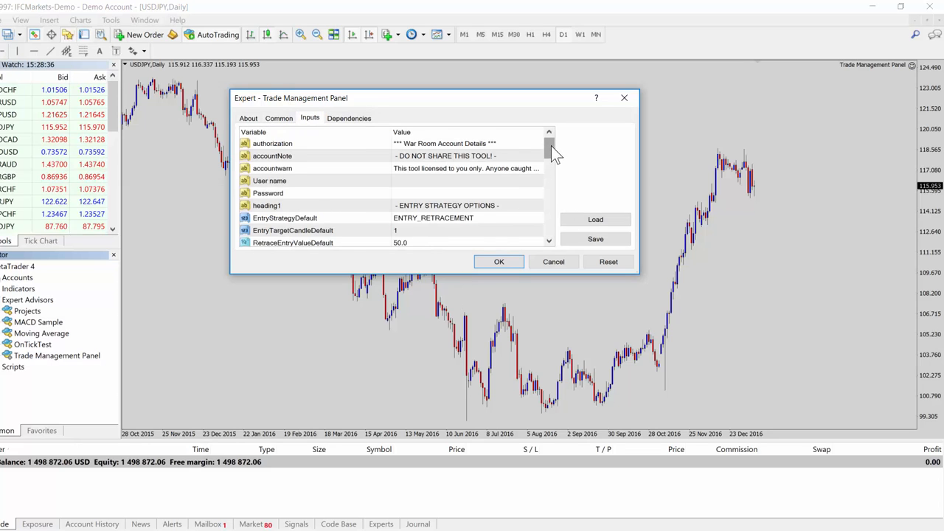
pyautogui.scroll(-3)
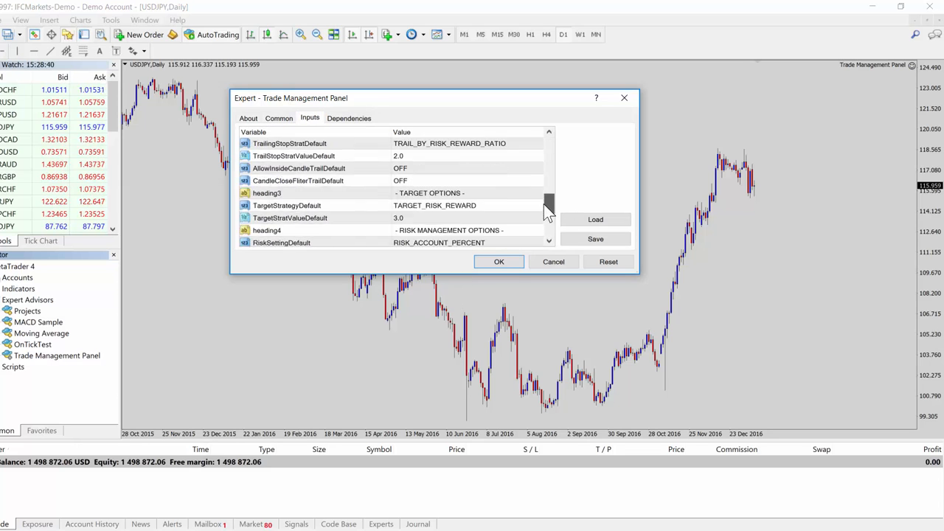
pyautogui.scroll(3)
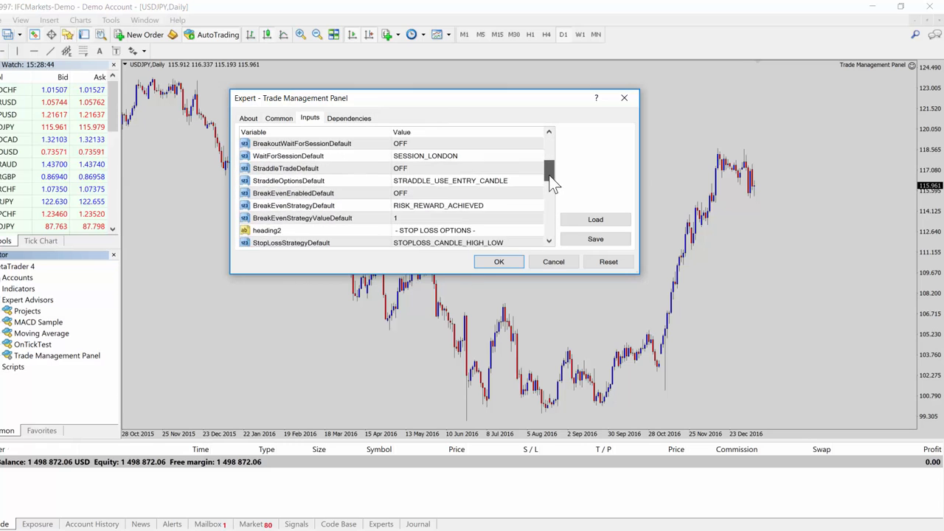
pyautogui.scroll(-3)
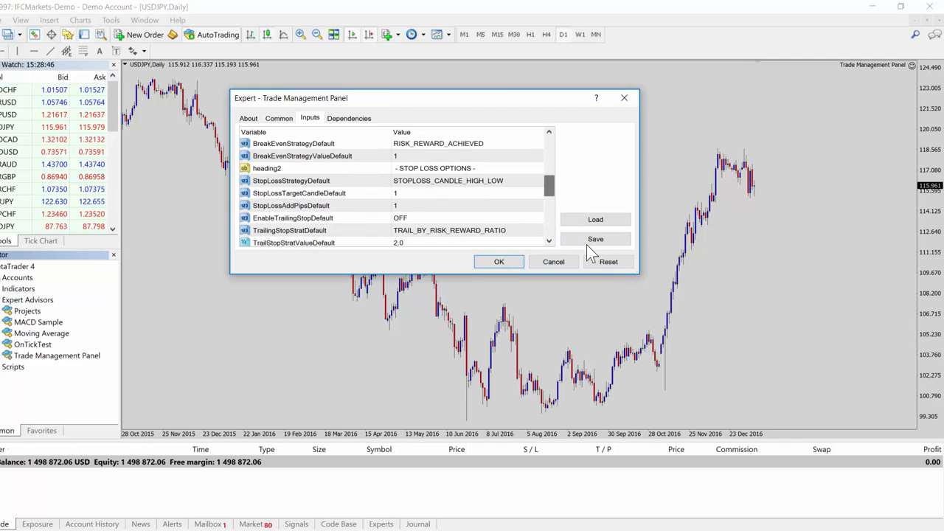
pyautogui.scroll(3)
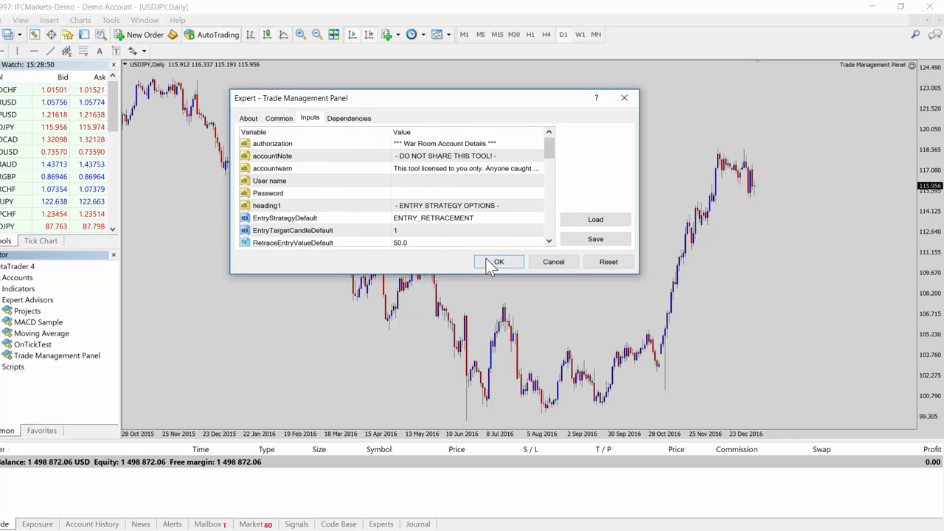
pyautogui.moveTo(485, 283)
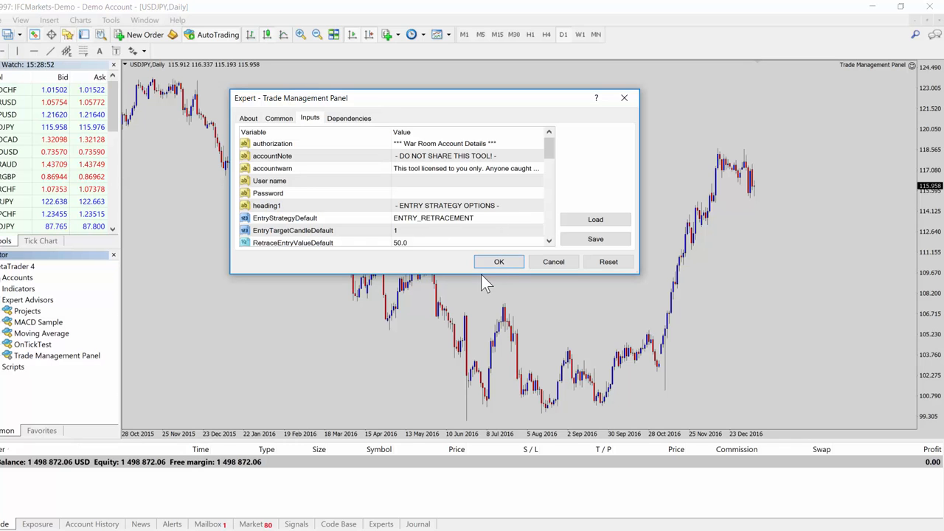
# Confirm the expert properties so the Trade Management Panel loads on the USDJPY chart
pyautogui.click(499, 261)
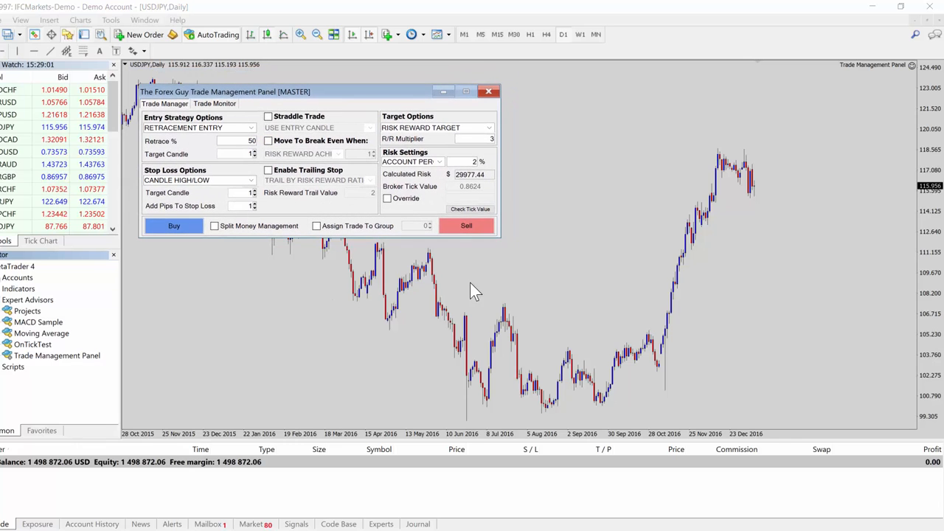
pyautogui.moveTo(327, 166)
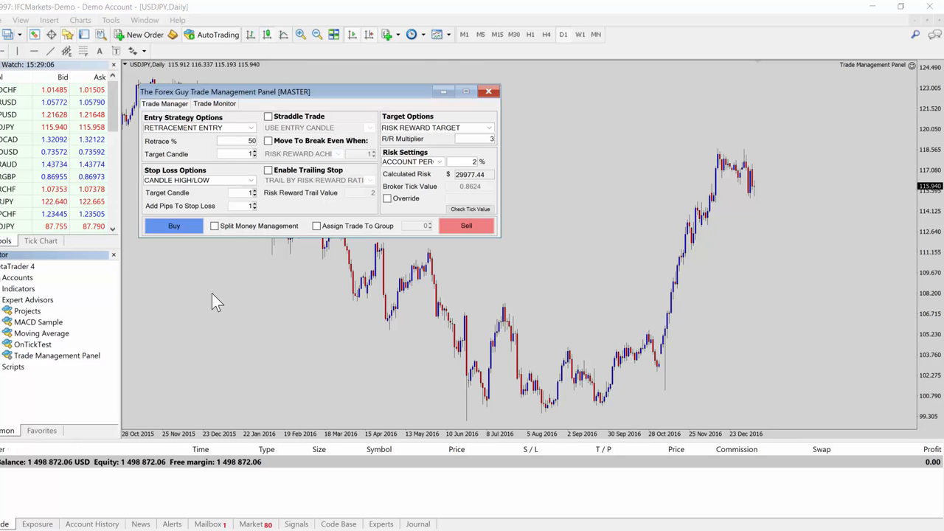
pyautogui.moveTo(328, 260)
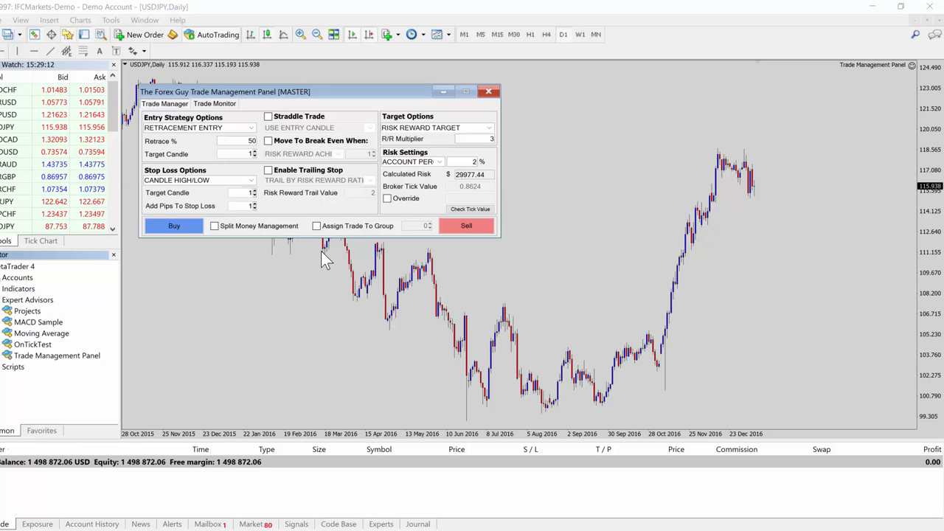
pyautogui.moveTo(391, 89)
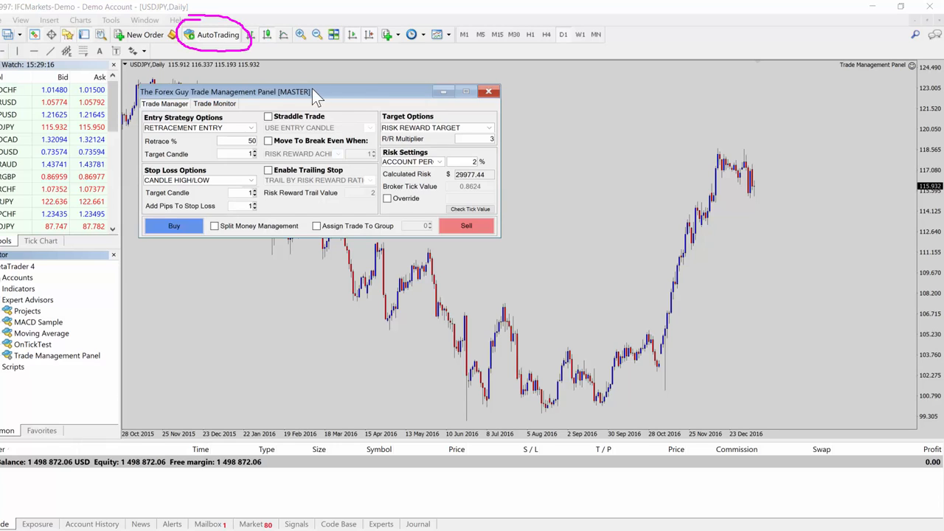
pyautogui.moveTo(254, 73)
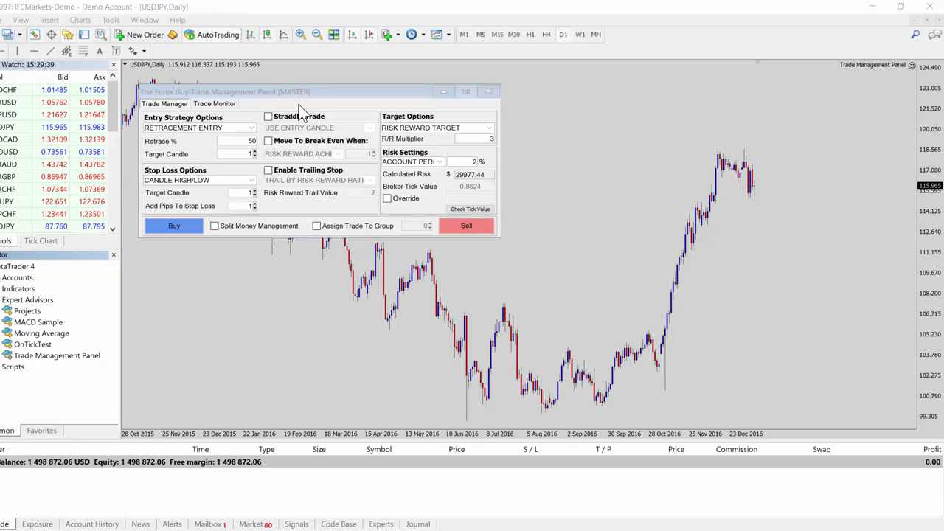
# Reposition the Trade Management Panel window slightly across the chart
pyautogui.moveTo(295, 91); pyautogui.dragTo(372, 90)
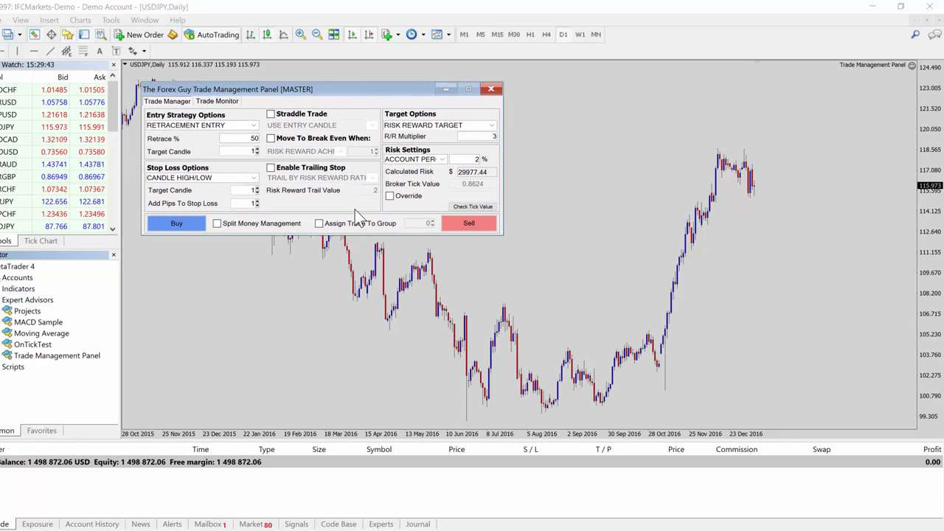
pyautogui.moveTo(293, 293)
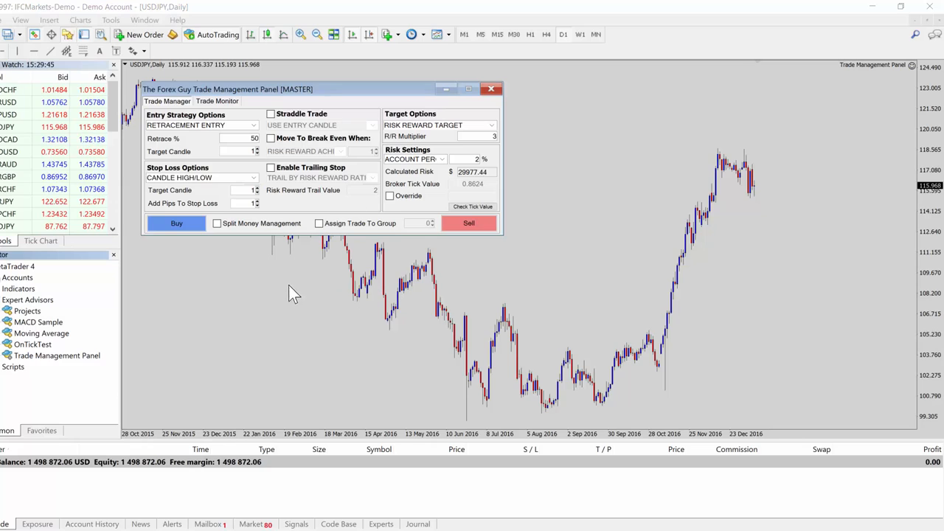
pyautogui.moveTo(413, 146)
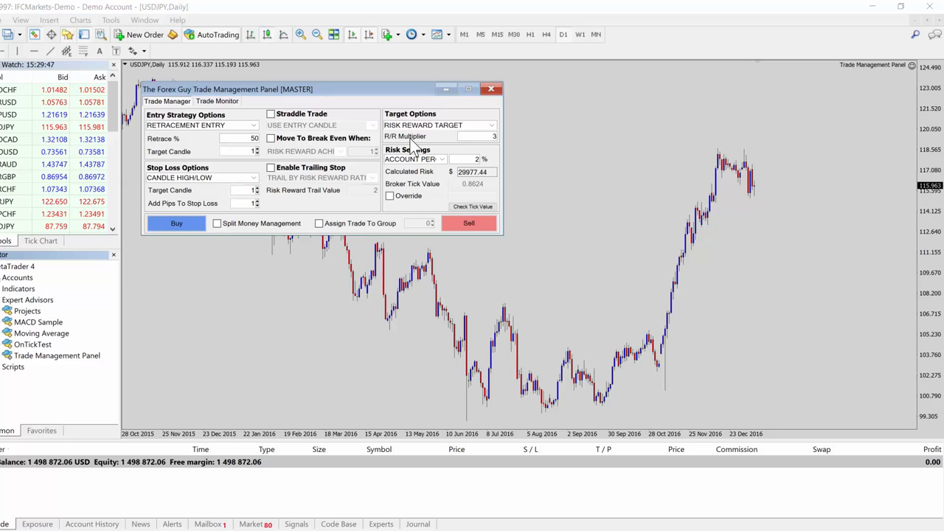
pyautogui.moveTo(380, 265)
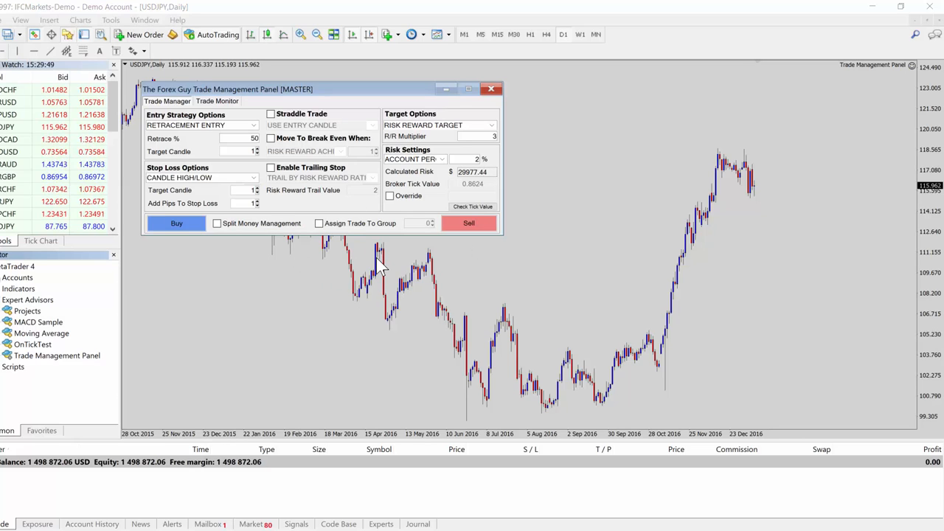
pyautogui.moveTo(406, 269)
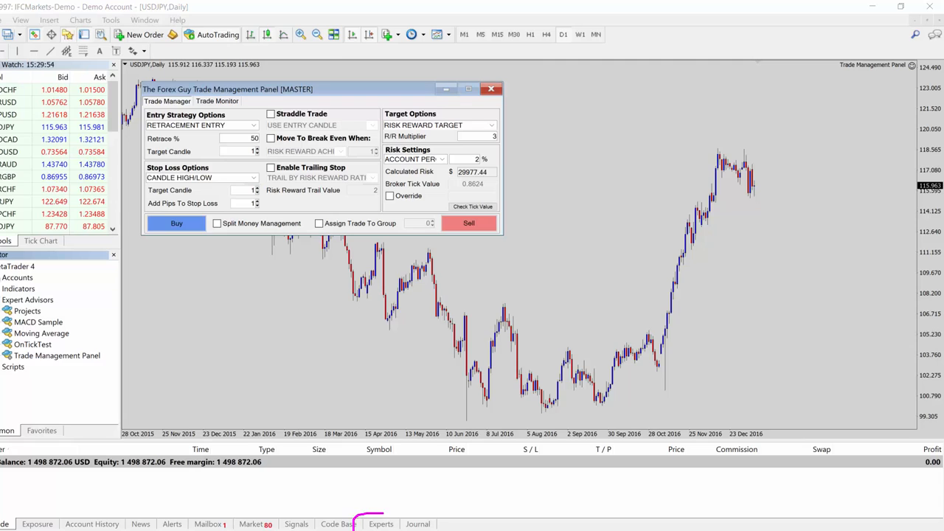
# Show the Experts log confirming Trade Management Panel loaded successfully on USDJPY
pyautogui.click(381, 524)
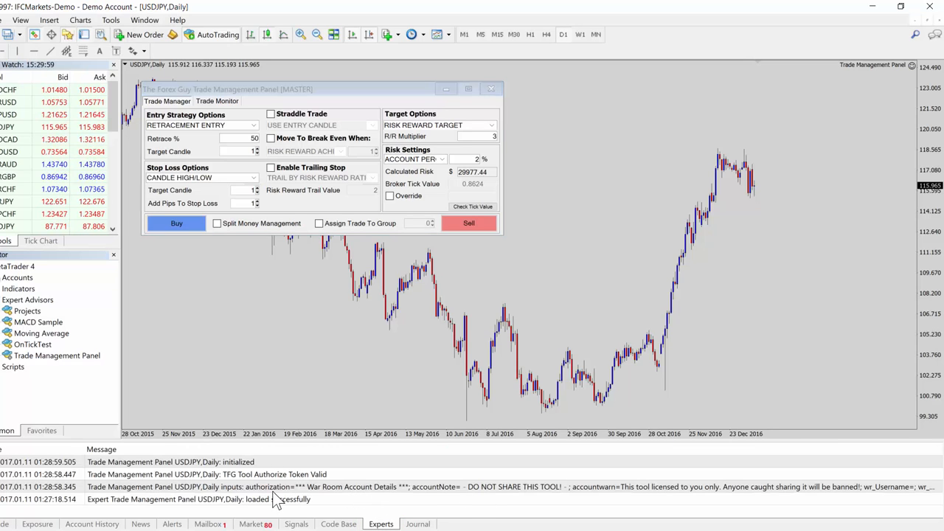
pyautogui.moveTo(551, 351)
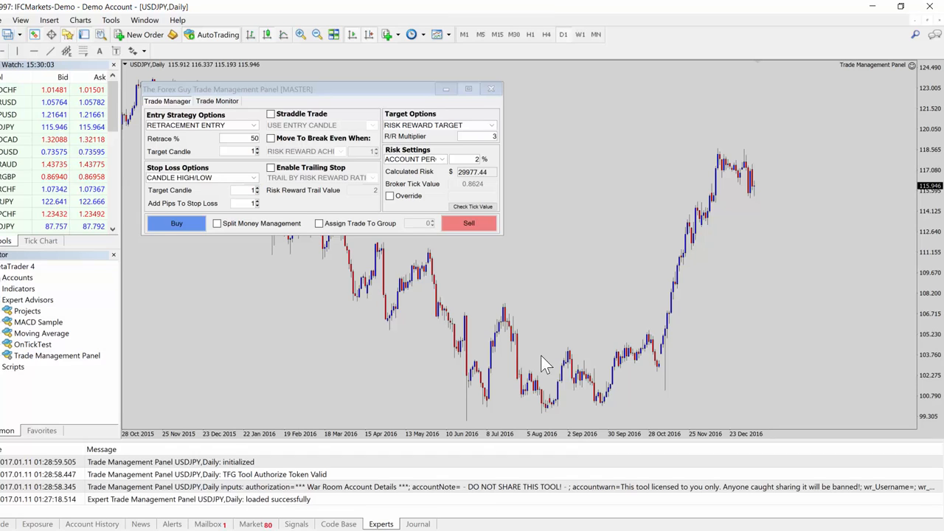
pyautogui.moveTo(322, 508)
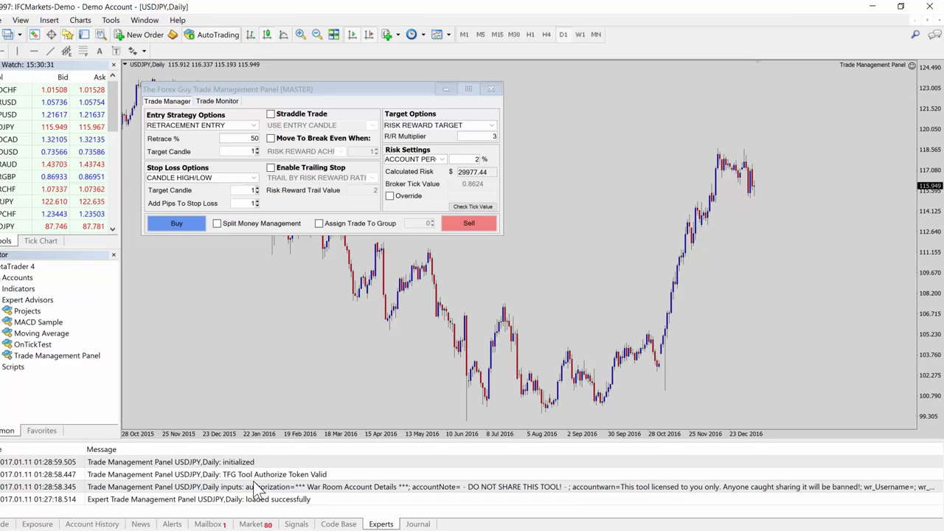
pyautogui.moveTo(368, 410)
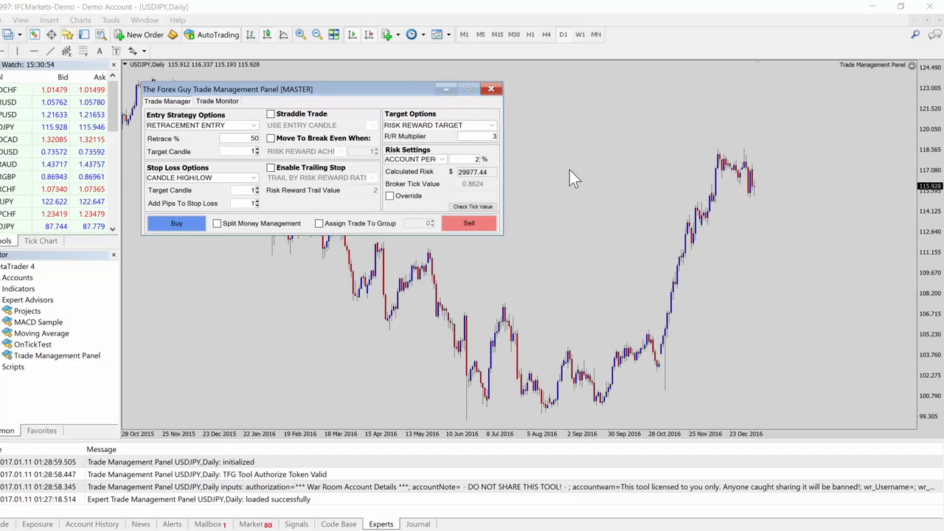
pyautogui.moveTo(377, 227)
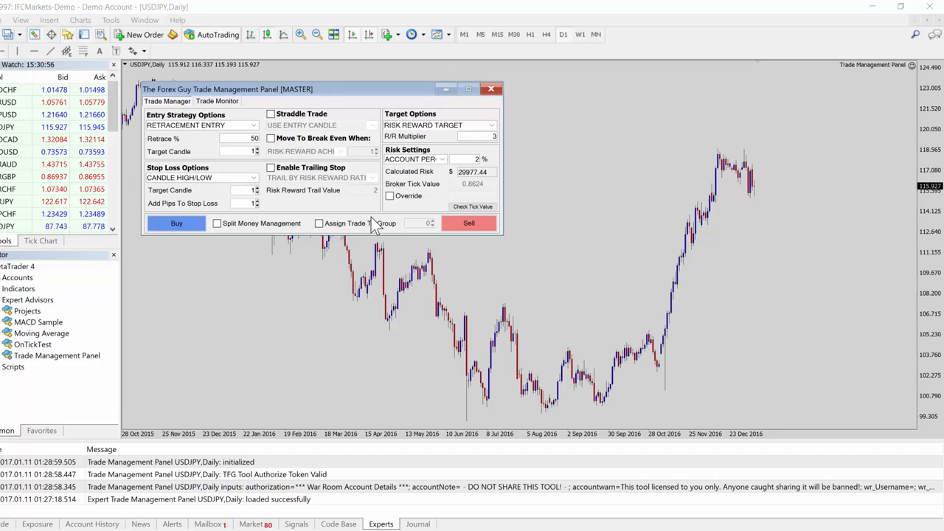
pyautogui.moveTo(590, 234)
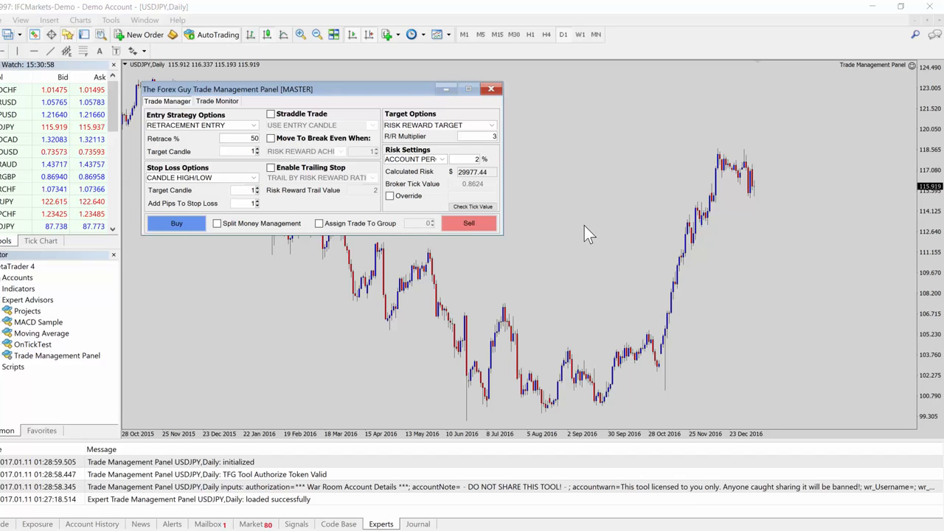